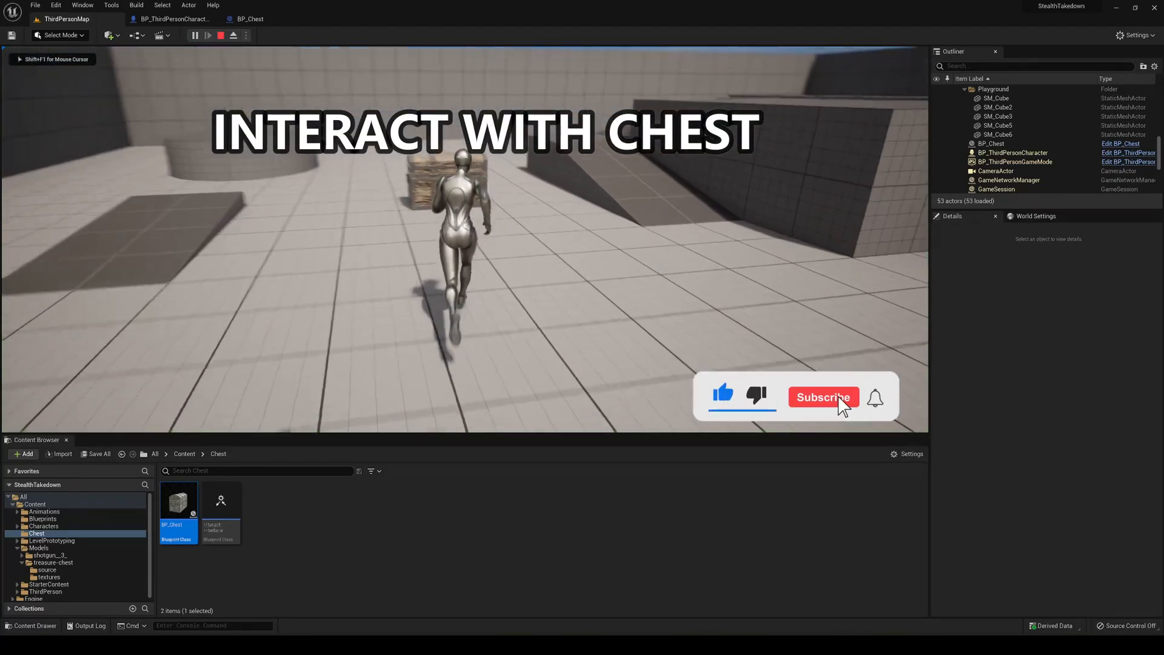
Step: Create a Chest folder with a new Blueprint Interface named InteractInterface
left_click(822, 397)
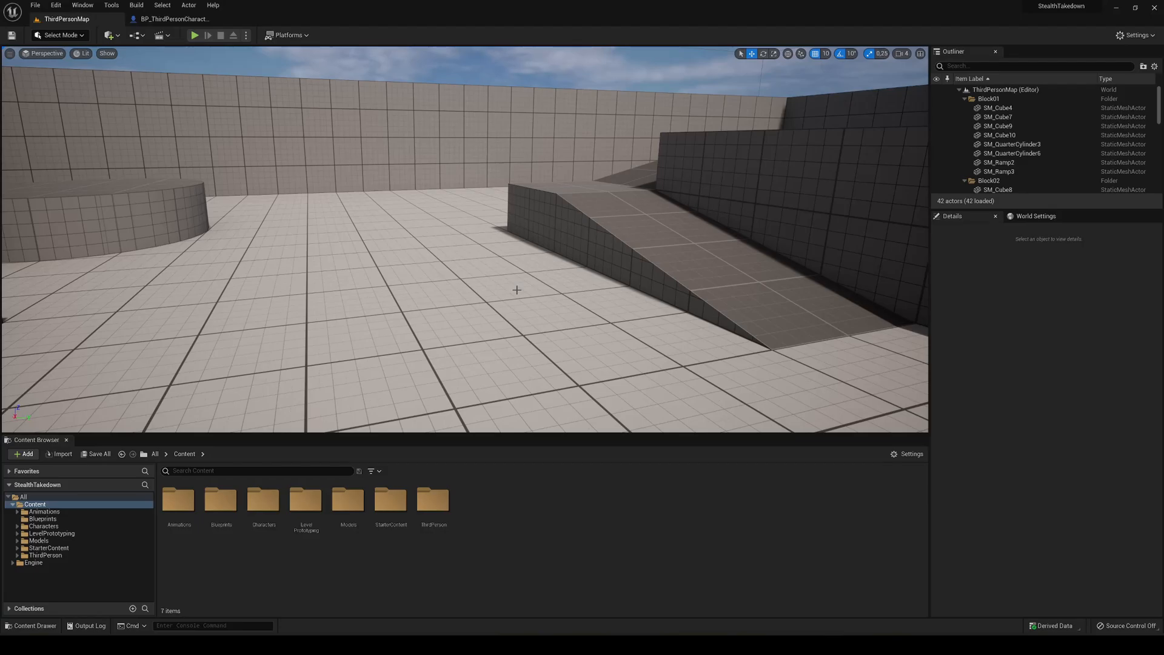
mouse_move(504, 279)
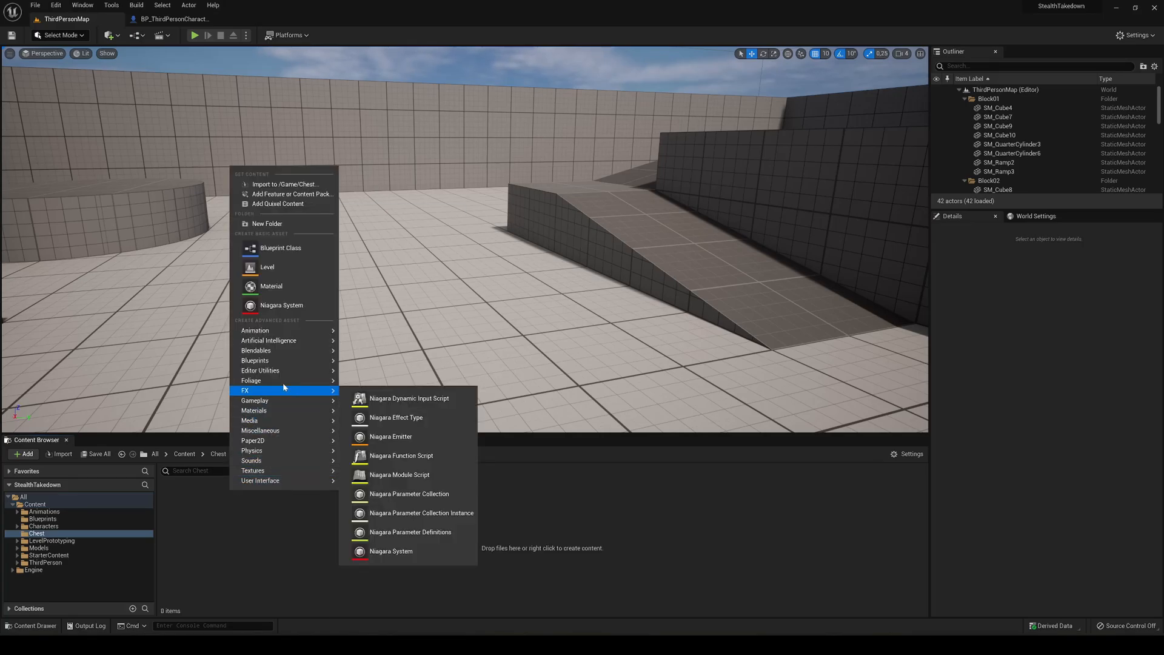
mouse_move(255, 360)
type("Interact Interface")
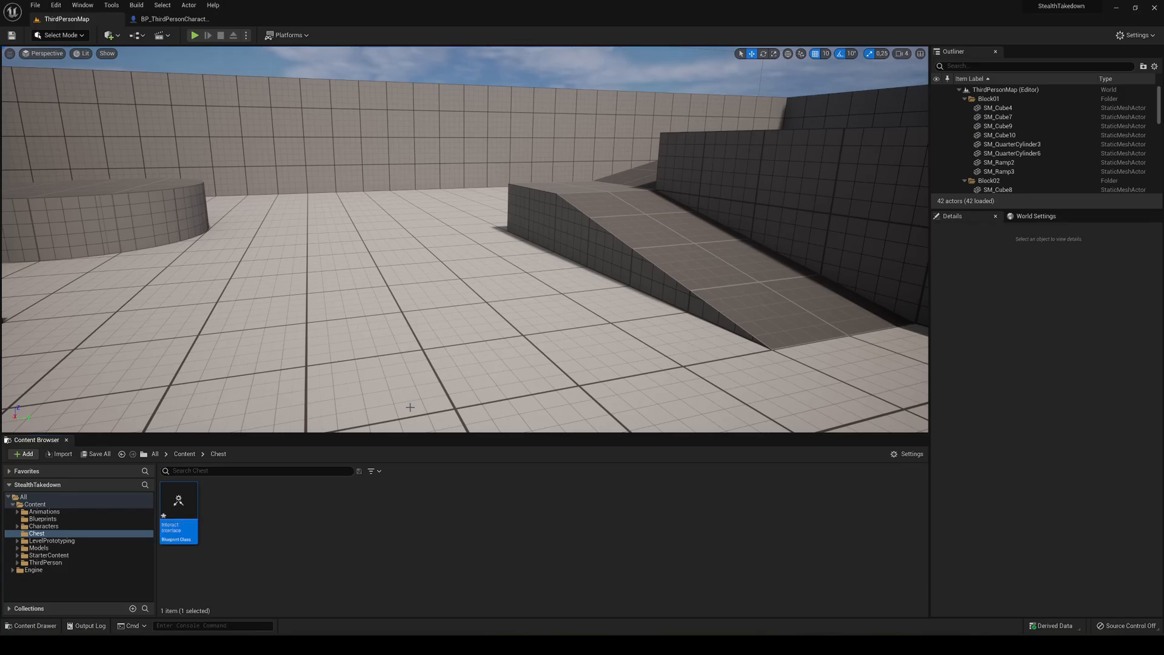
mouse_move(178, 504)
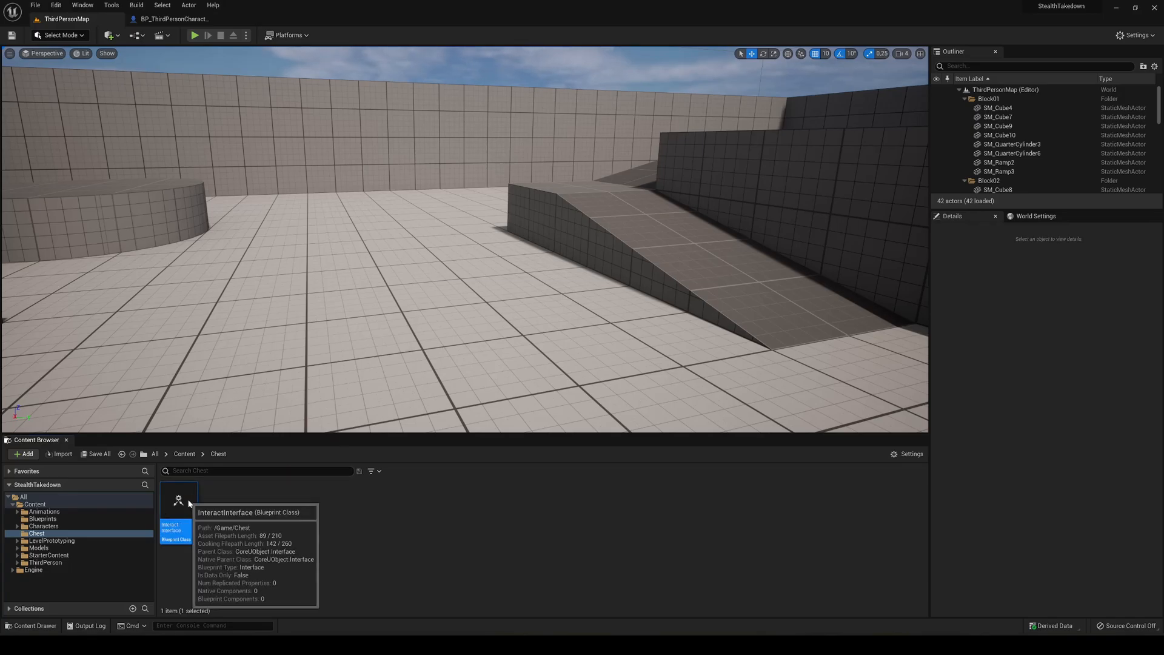
Step: Rename InteractInterface's NewFunction_0 to Interact with Chest, then return to the character blueprint
double_click(178, 515)
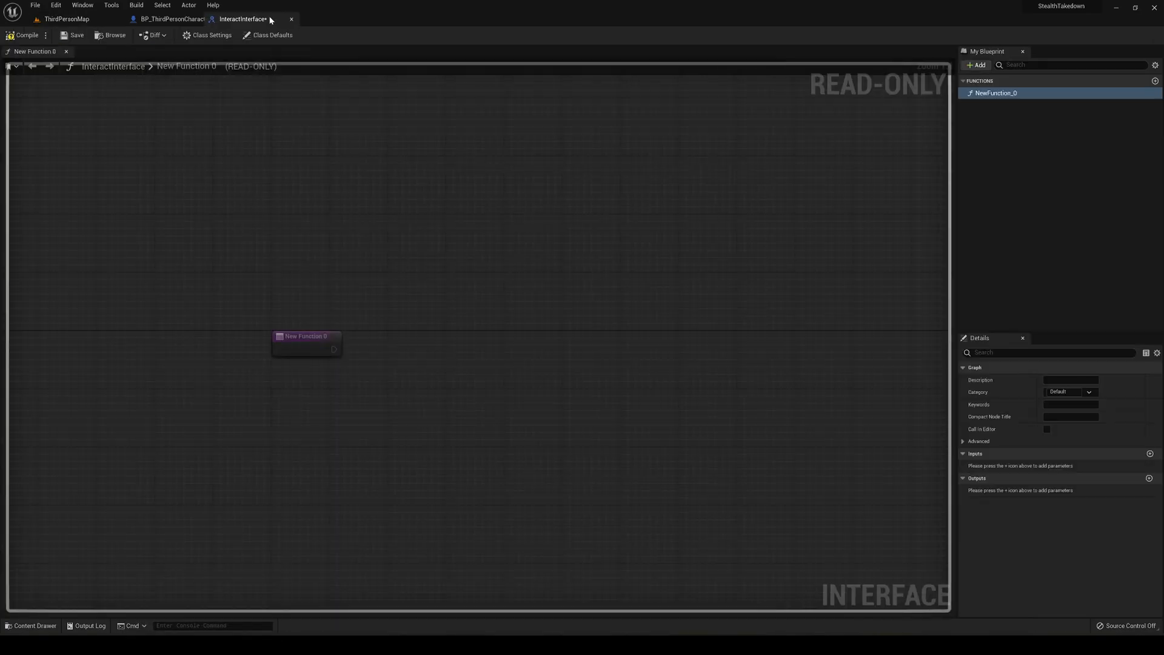
mouse_move(998, 94)
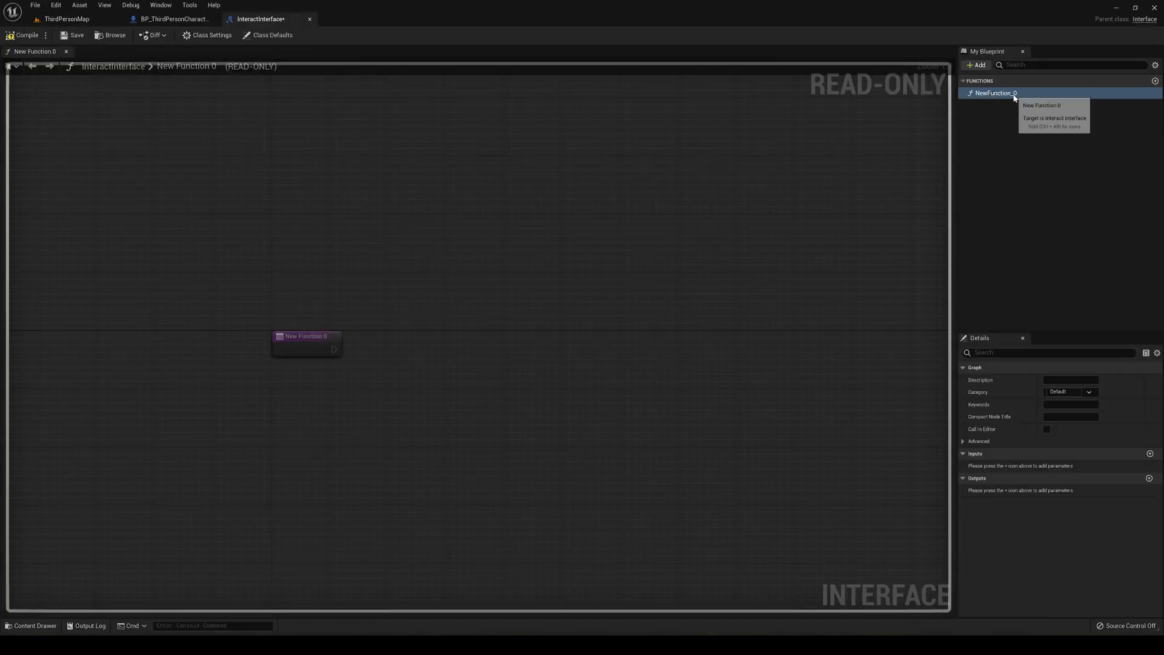
left_click(994, 94)
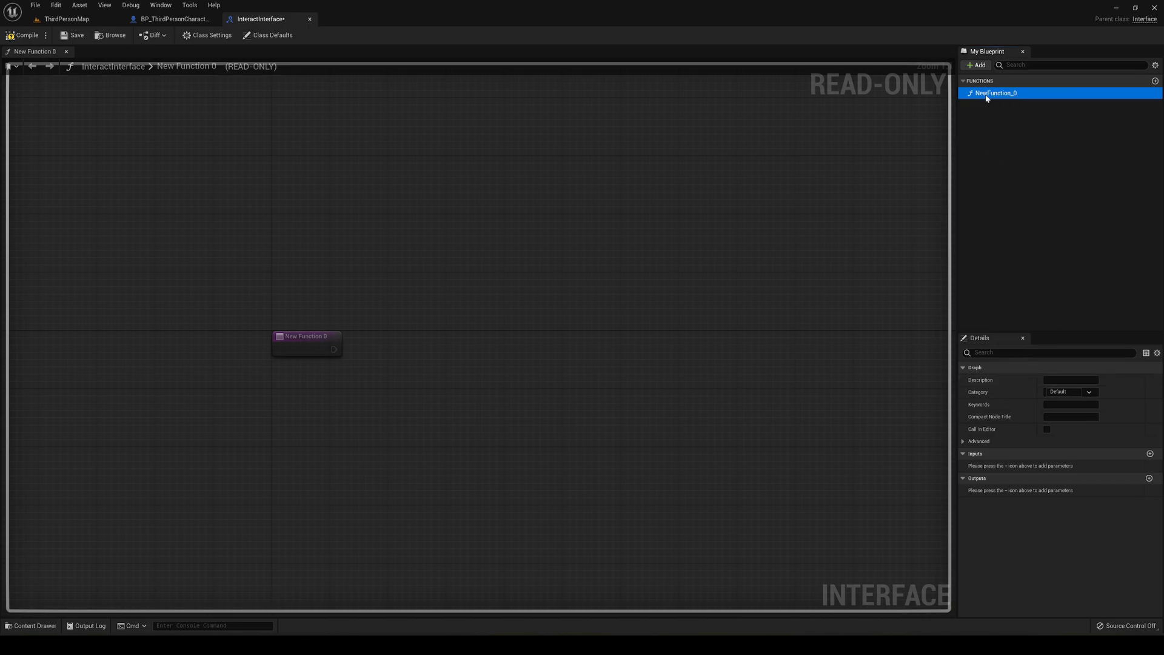
double_click(997, 93)
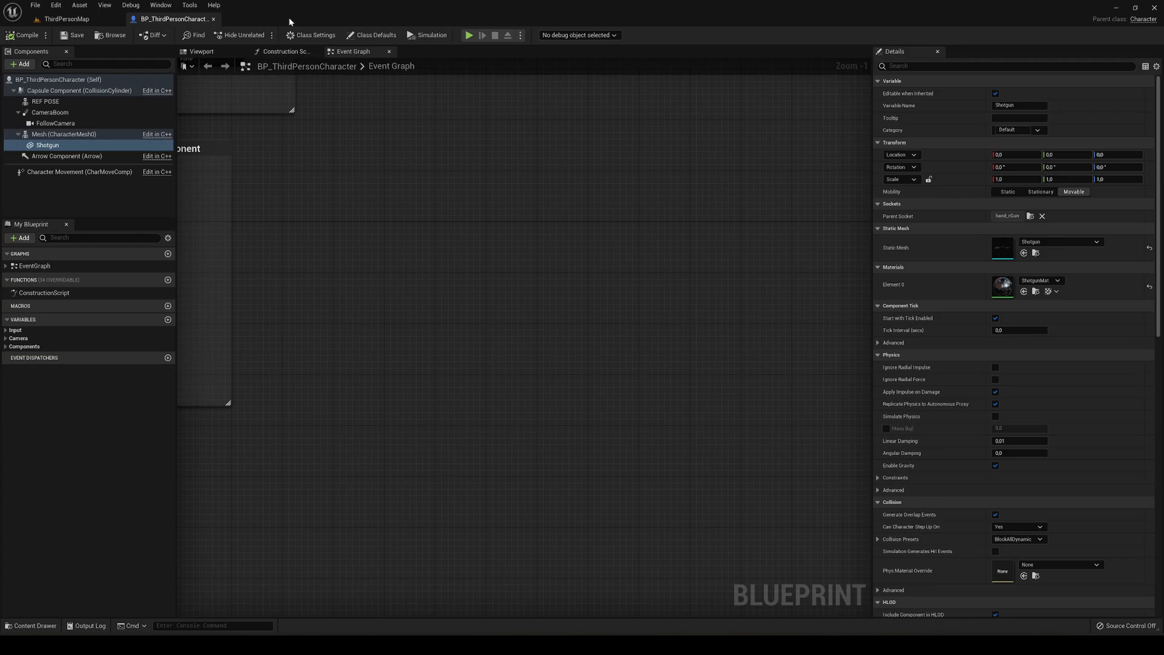
Step: From ThirdPersonMap, import the chest FBX with Import All into Models/treasure-chest
left_click(67, 19)
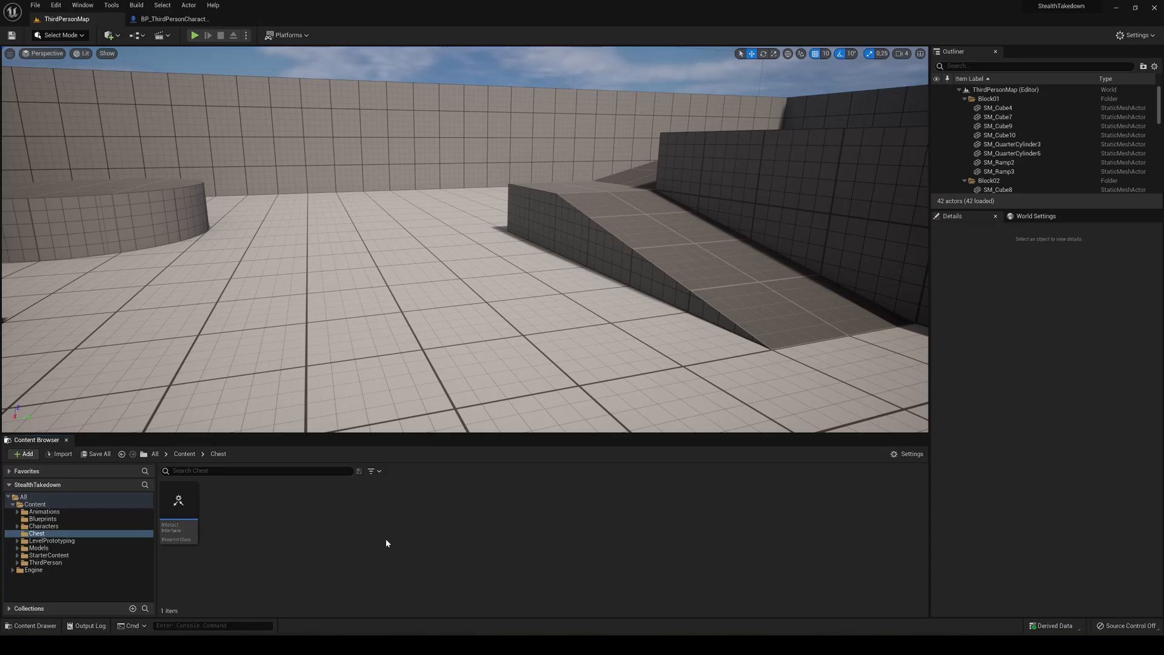
mouse_move(384, 545)
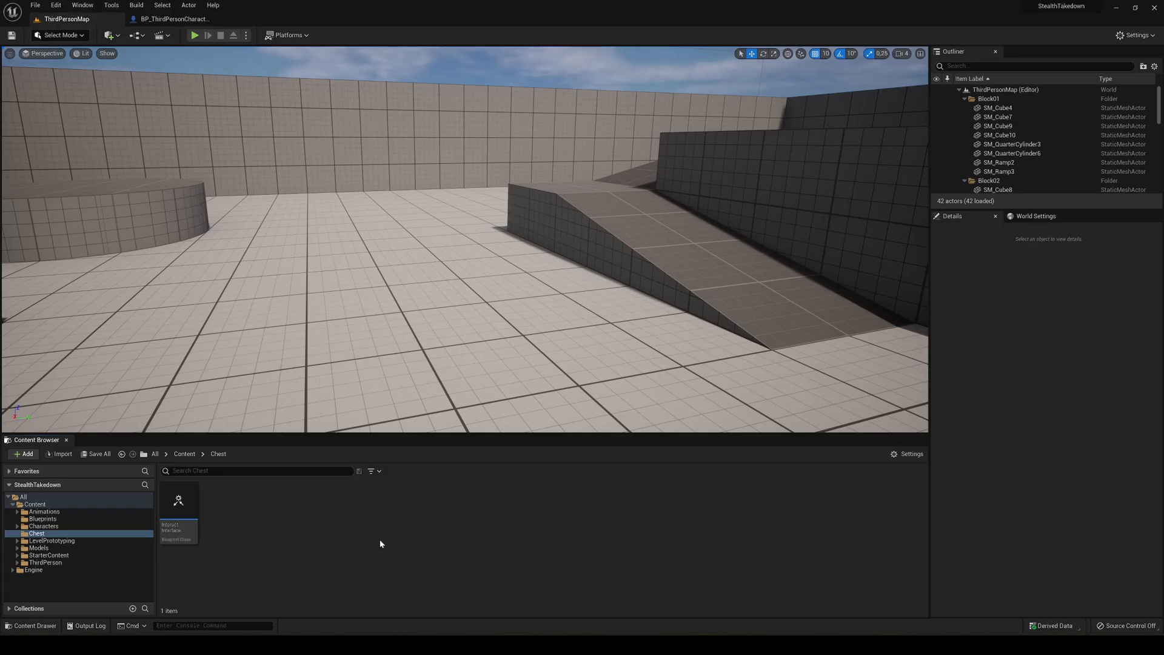
mouse_move(418, 591)
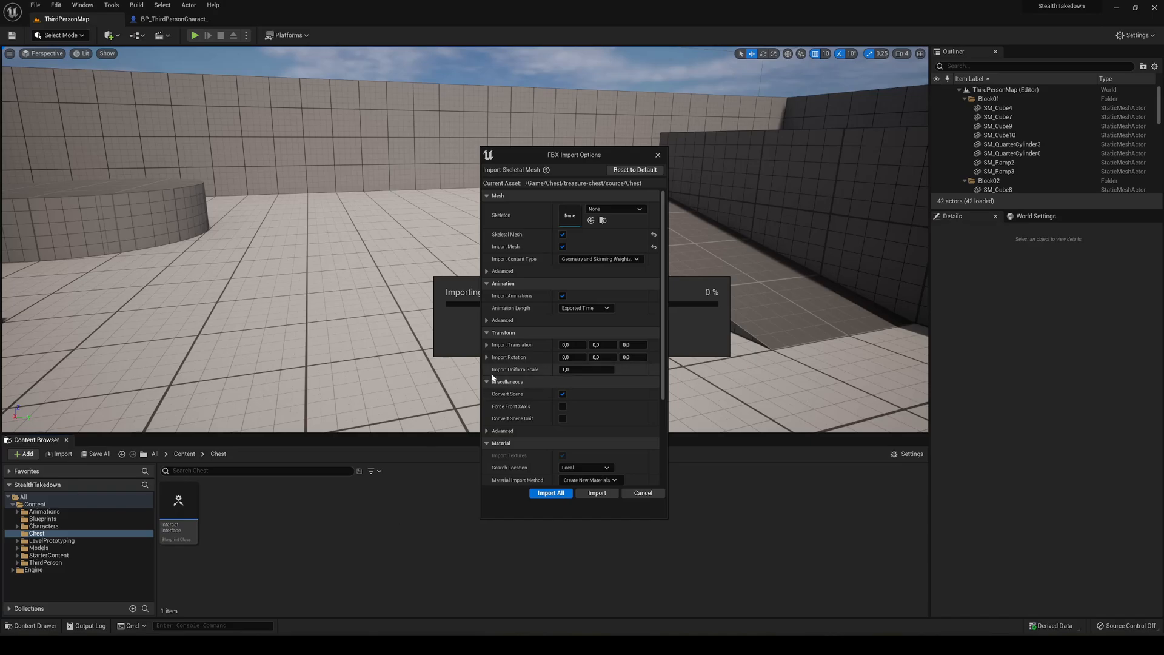
mouse_move(410, 293)
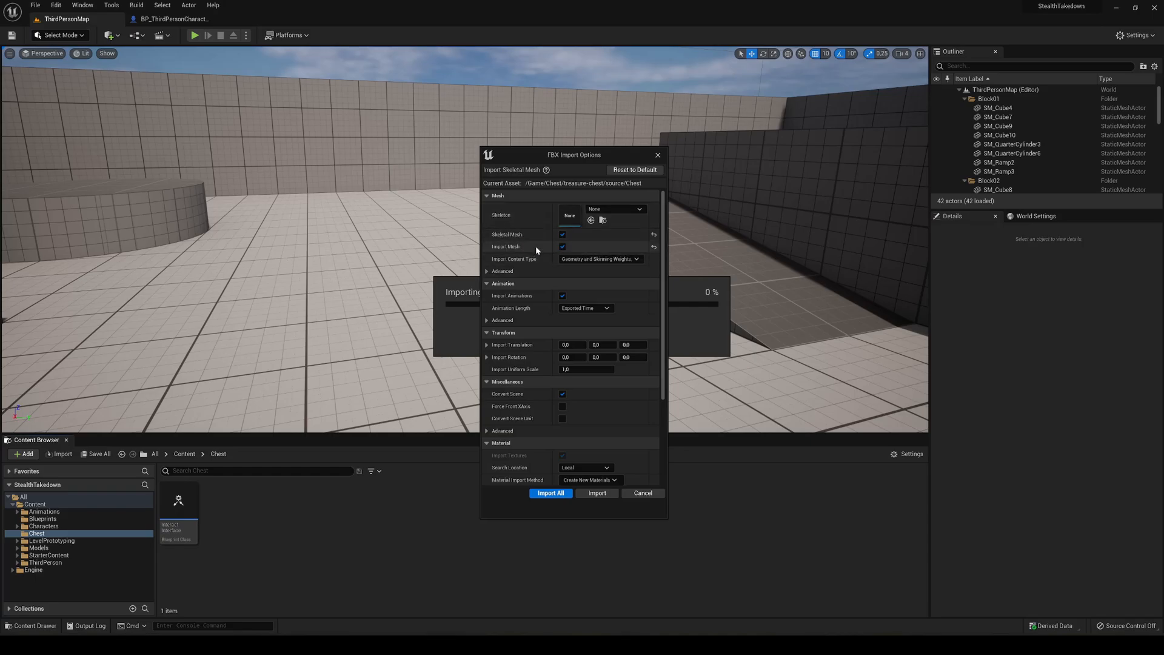
mouse_move(530, 296)
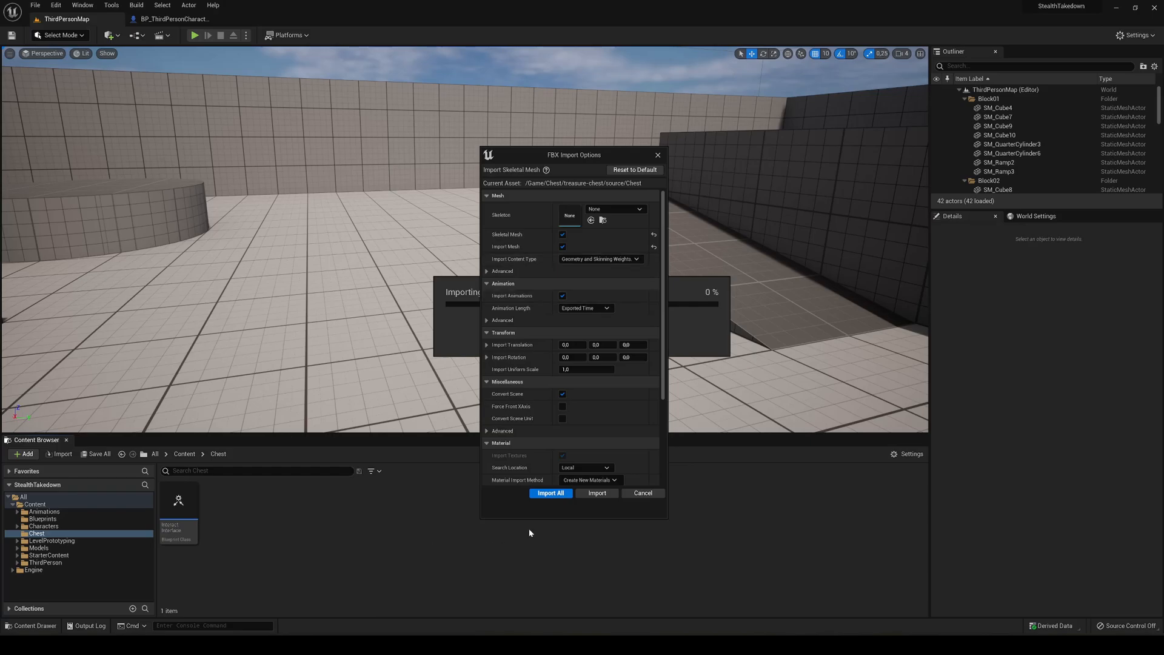
left_click(551, 493)
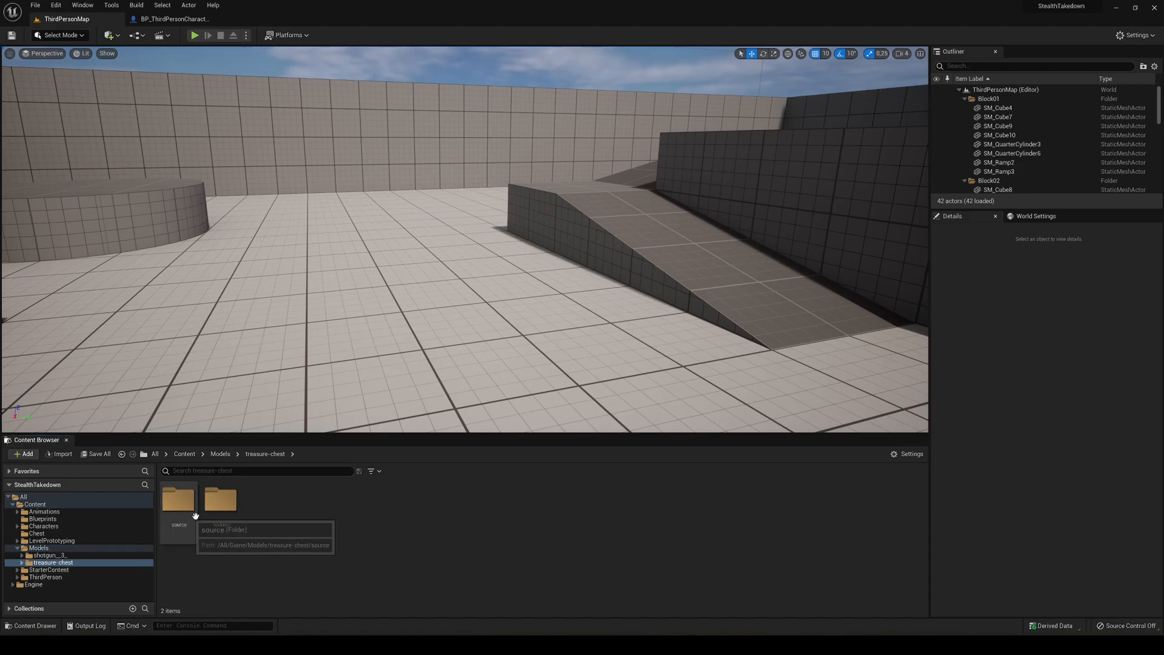
Step: Inspect the source folder's M_Chest_Reinforcement material and a chest animation, then return to Content
left_click(23, 562)
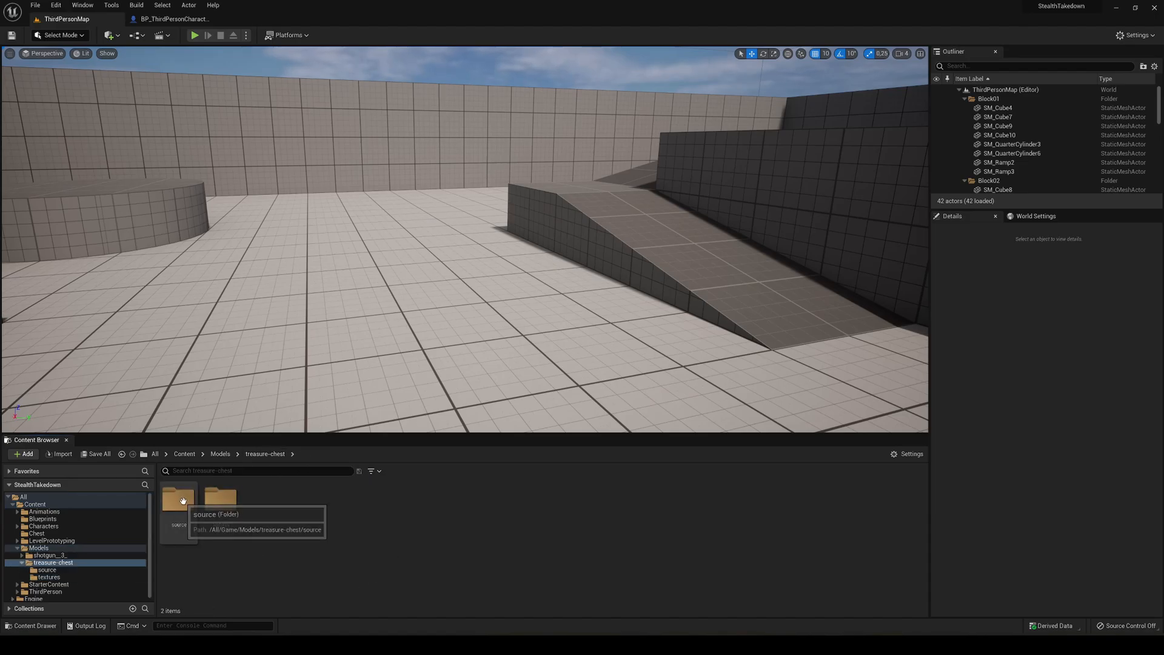
double_click(178, 499)
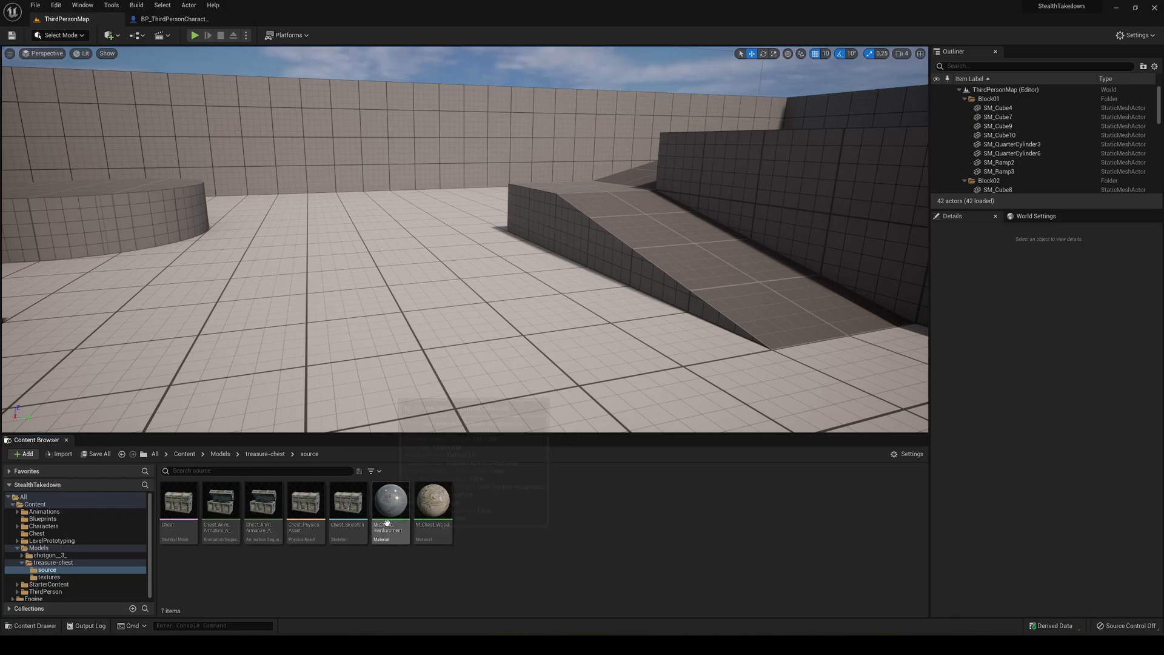
double_click(389, 501)
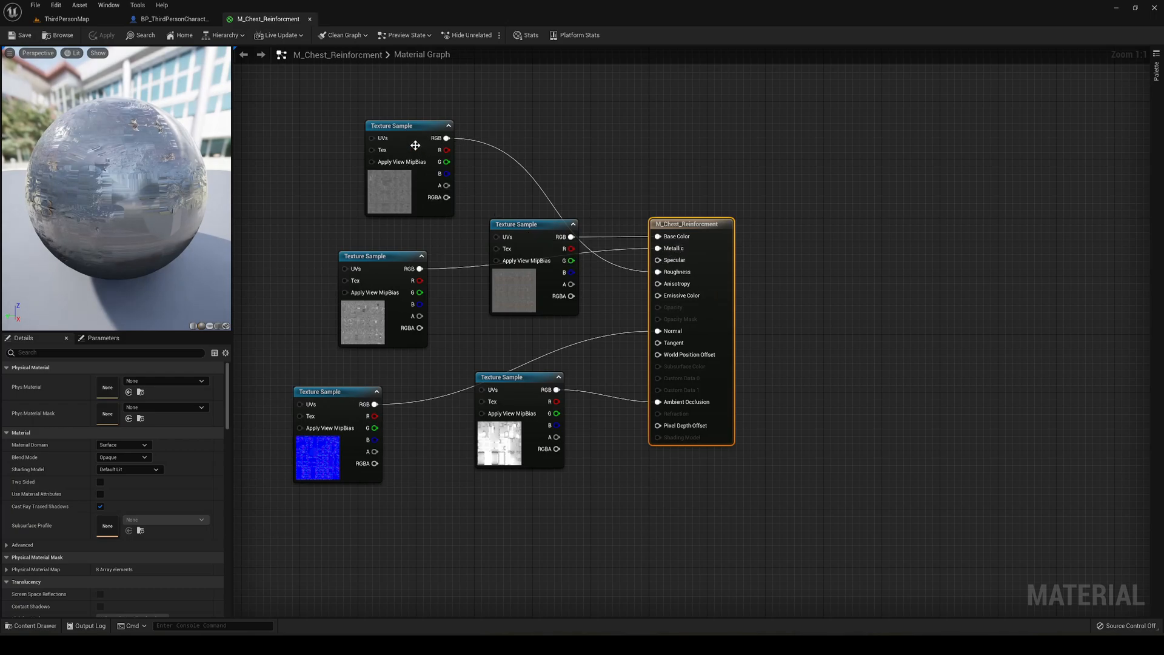
left_click(174, 18)
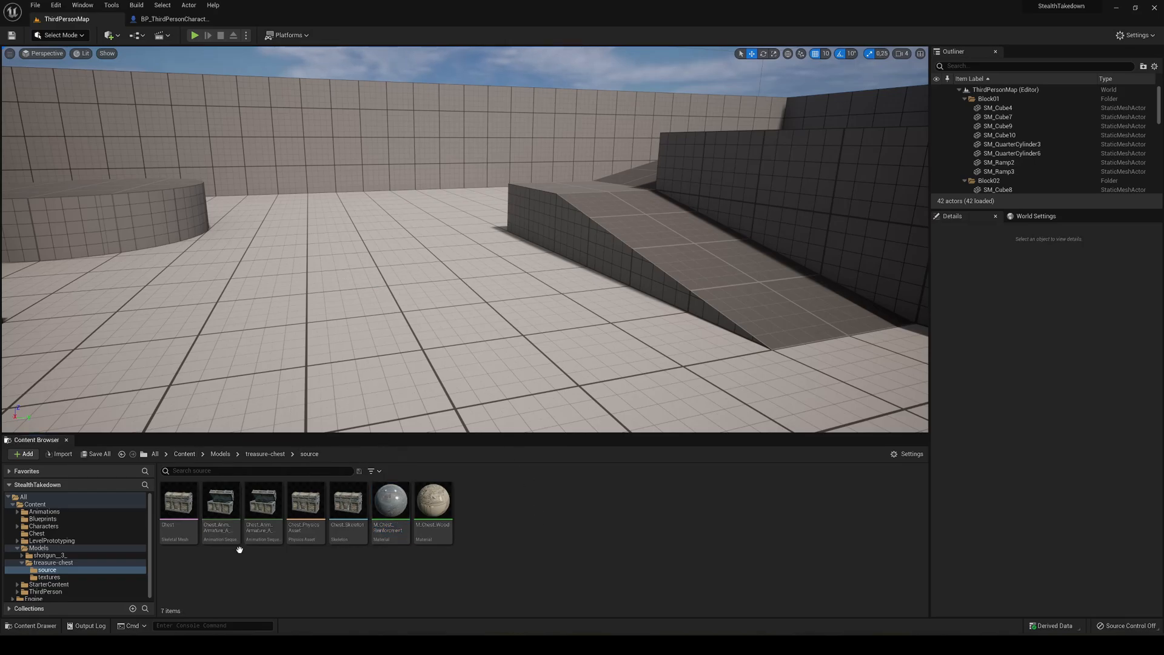
left_click(262, 501)
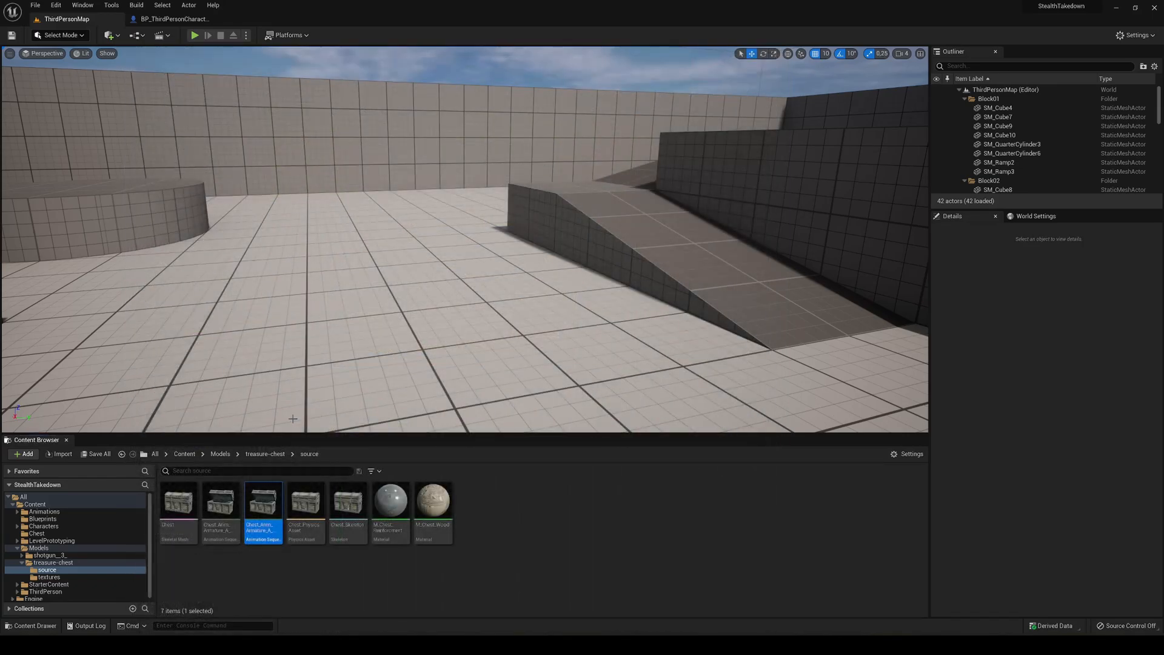
left_click(183, 453)
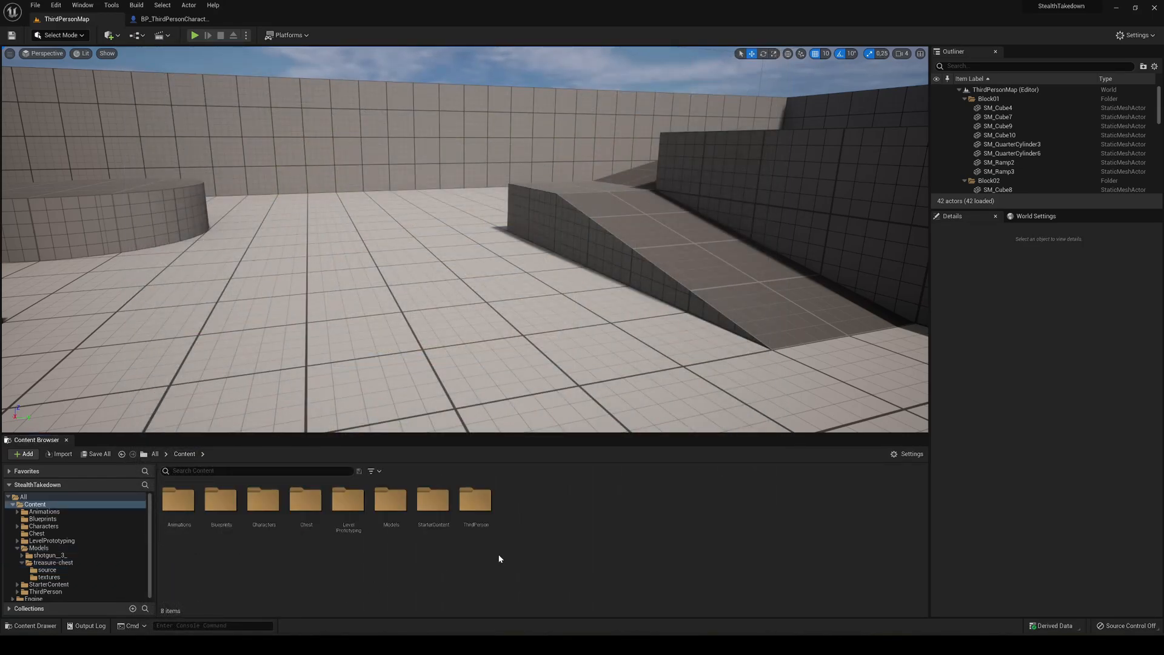
Step: Add an Actor blueprint named BP_Chest in the Chest folder and open its editor
double_click(306, 498)
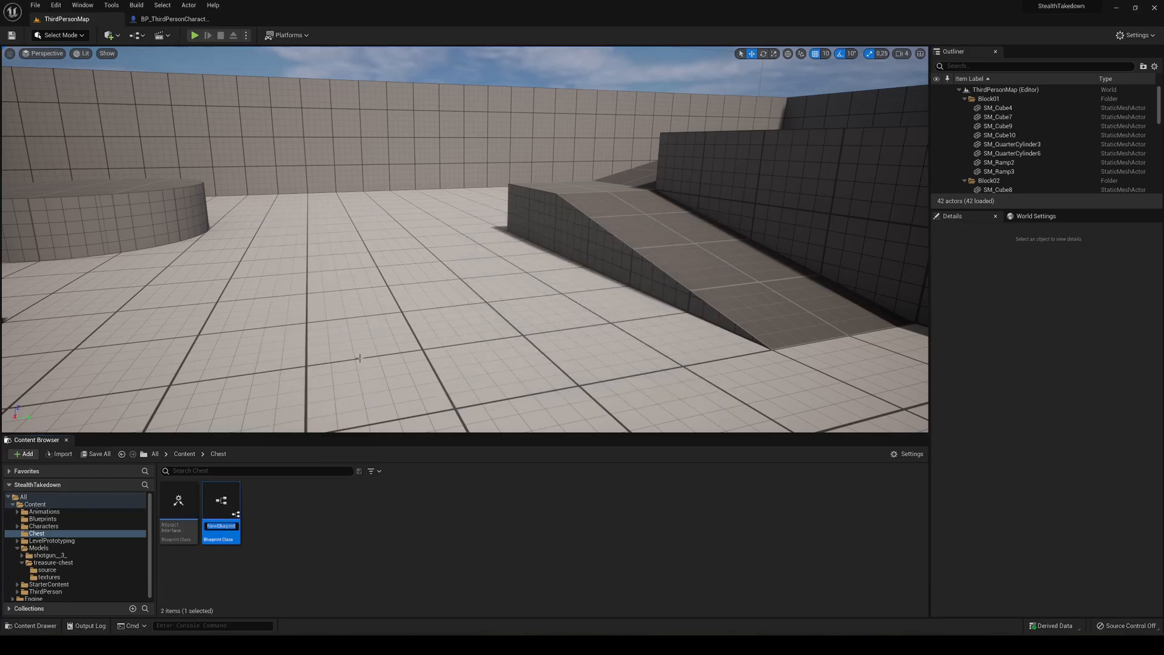
type("BP_C")
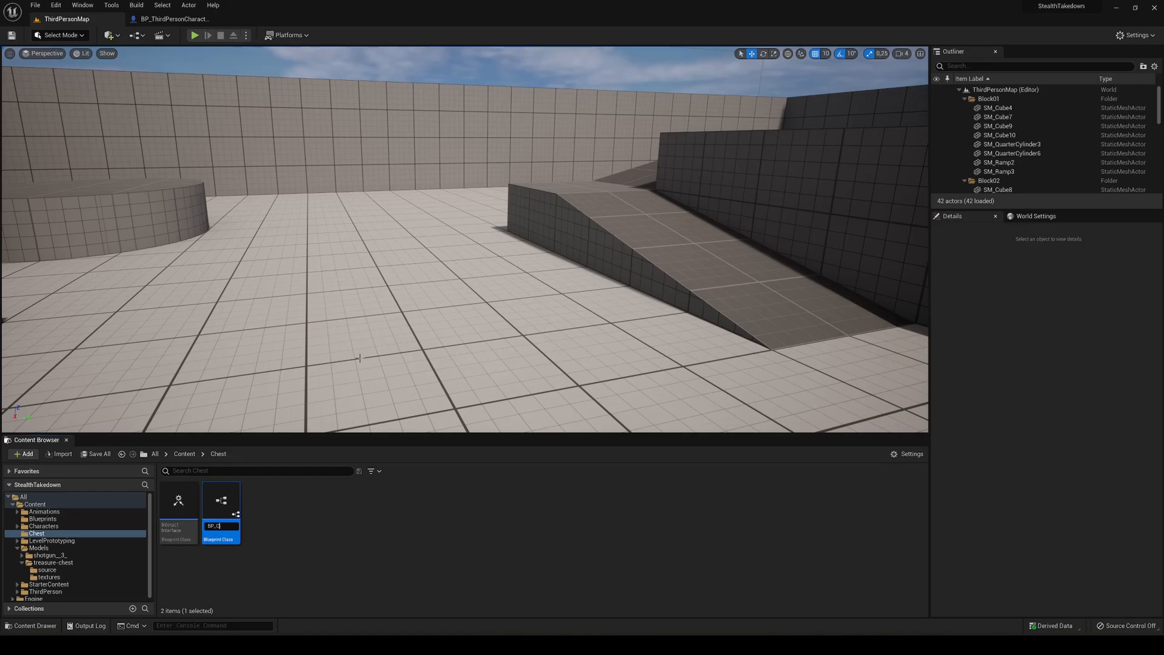
double_click(221, 501)
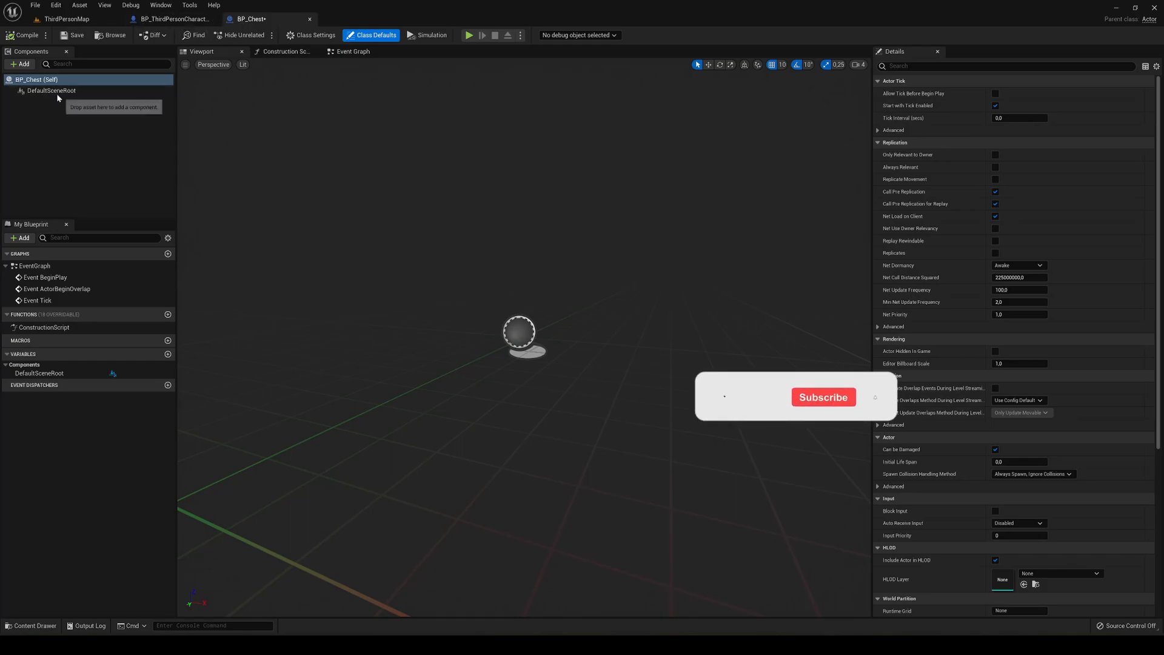
Step: Add a Skeletal Mesh component named Chest using the Chest mesh at 0.25 scale
left_click(21, 64)
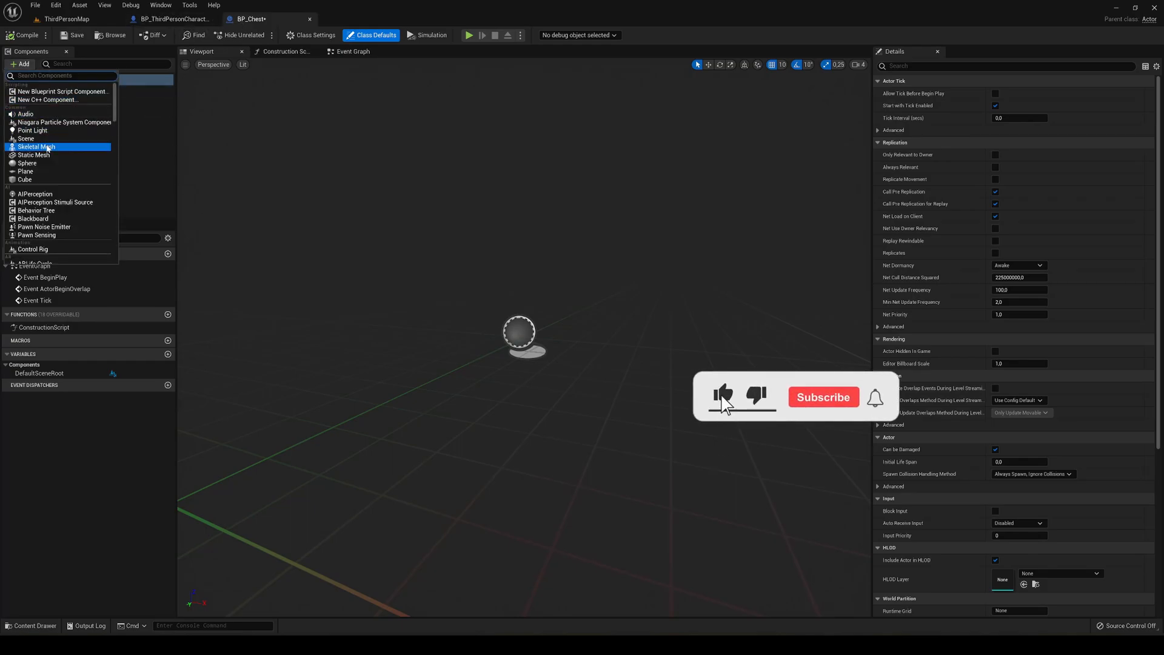
left_click(34, 147)
type("Chest")
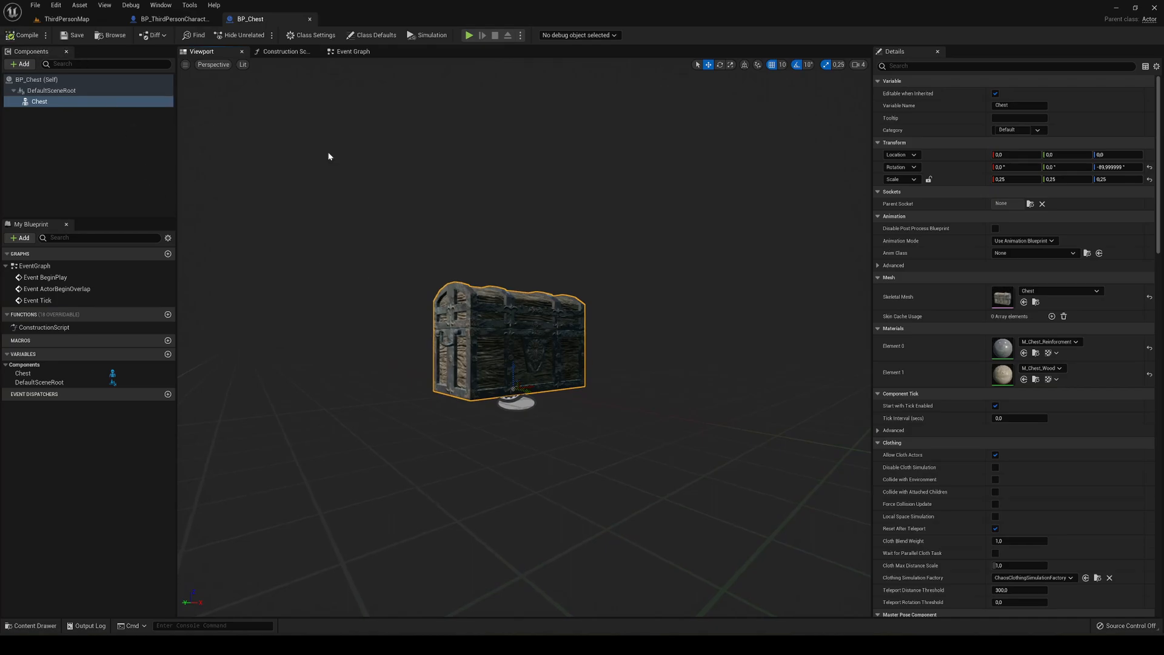
left_click(313, 35)
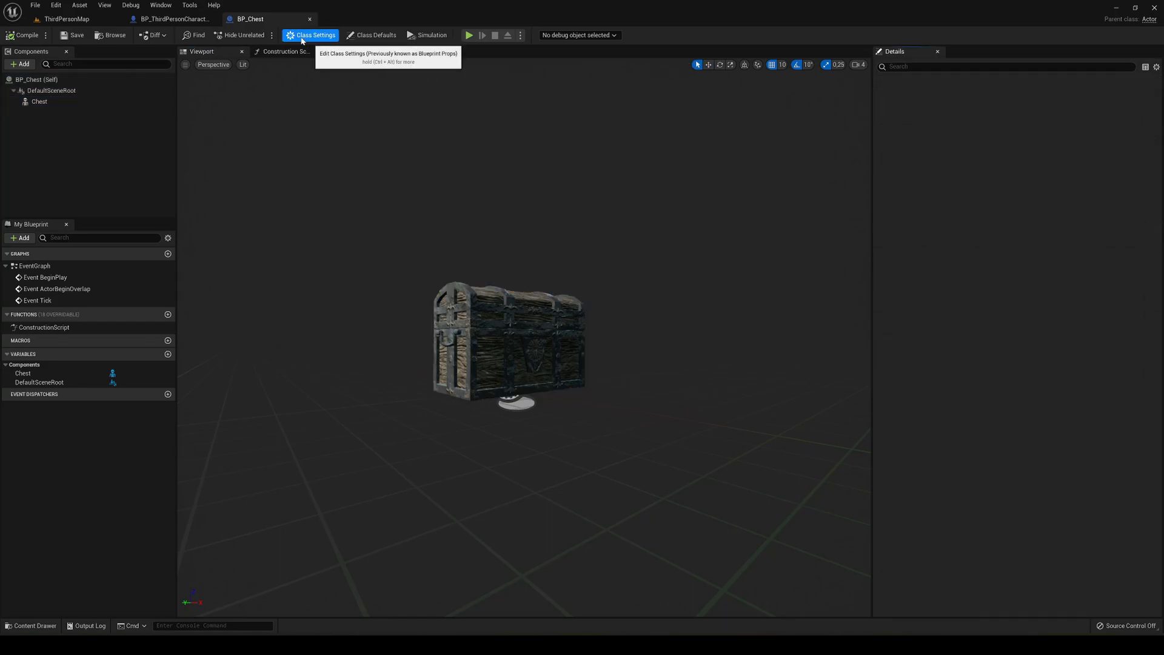
Step: In Class Settings, implement Interact Interface on BP_Chest and show its event graph
left_click(313, 35)
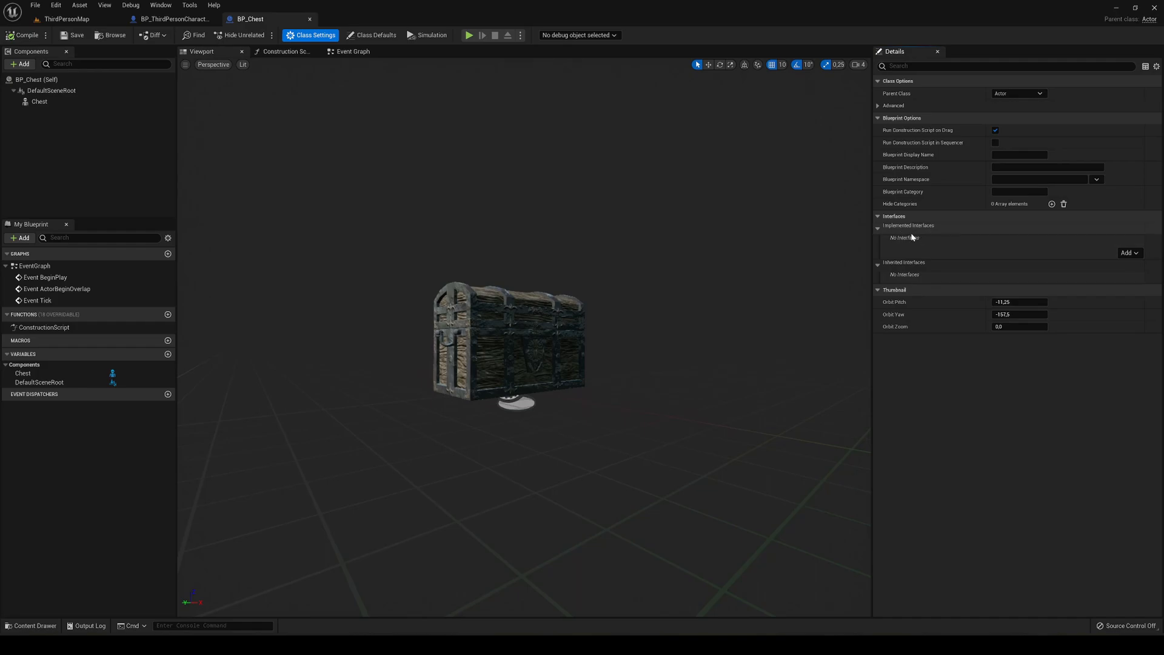
left_click(1130, 252)
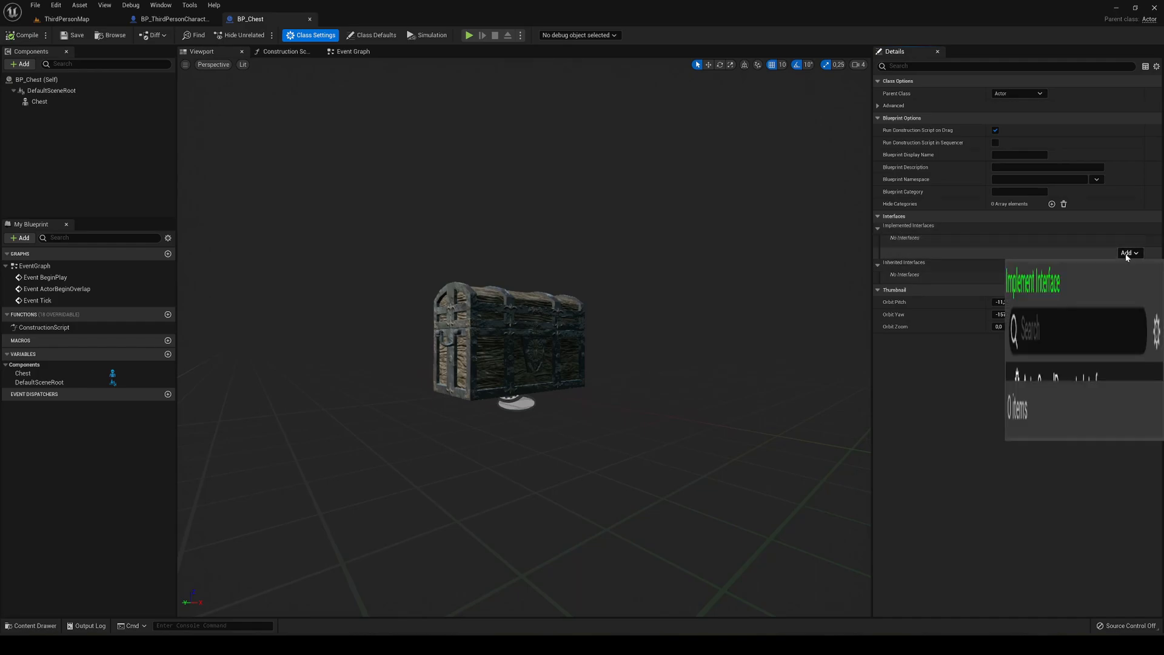
left_click(1129, 252)
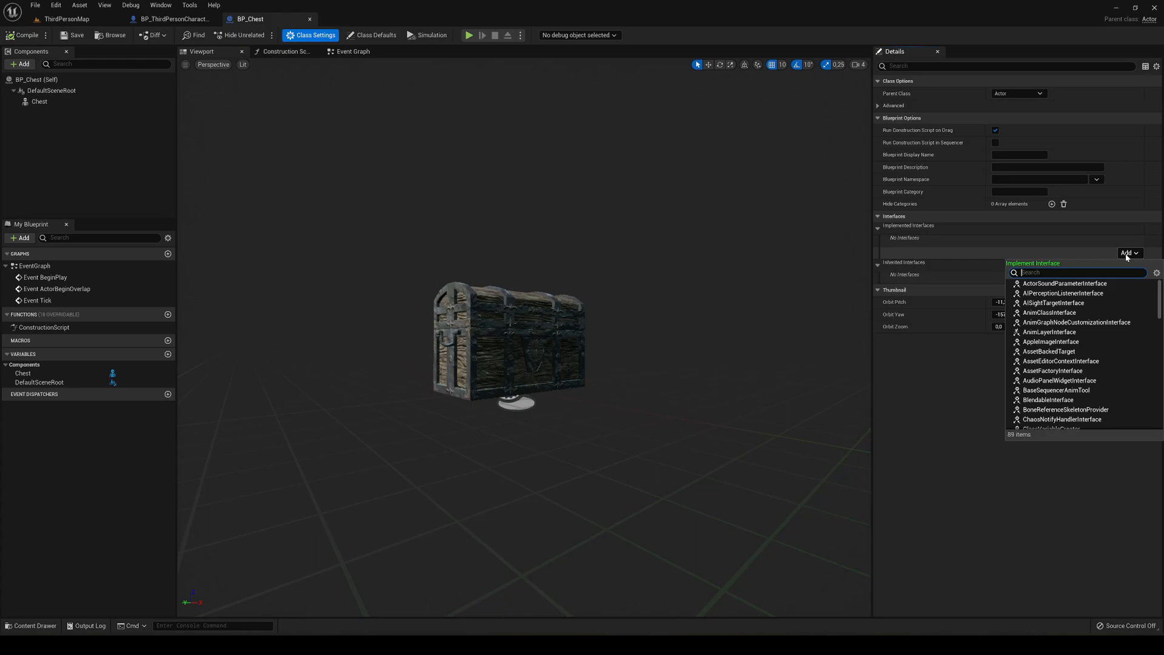
type("interact")
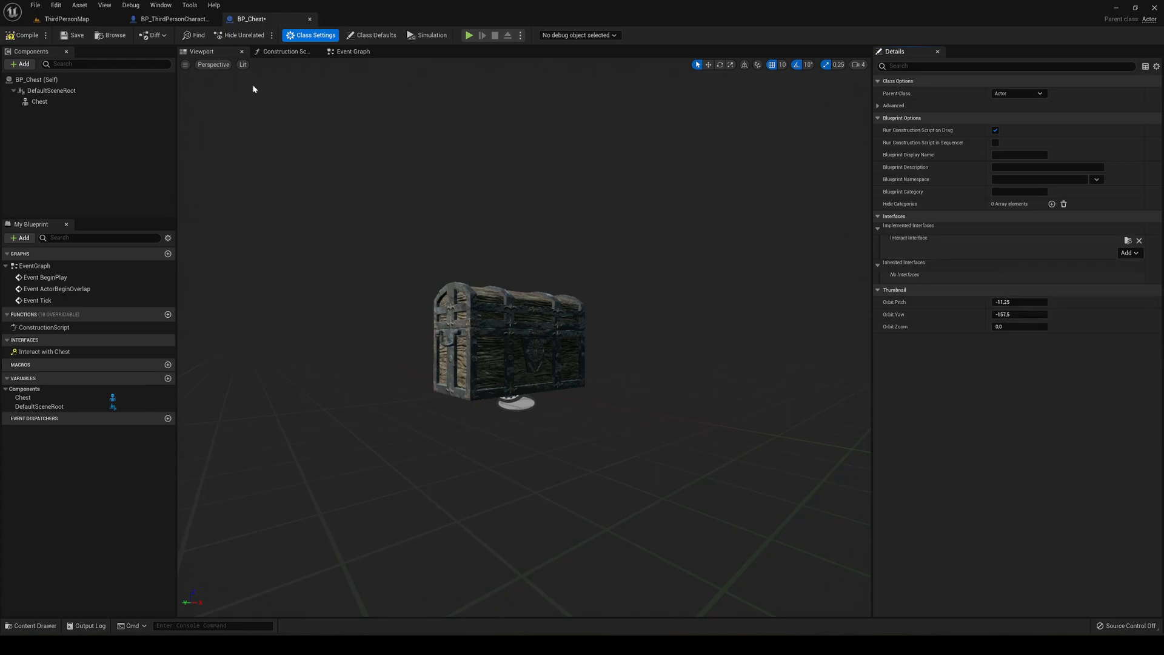
left_click(350, 51)
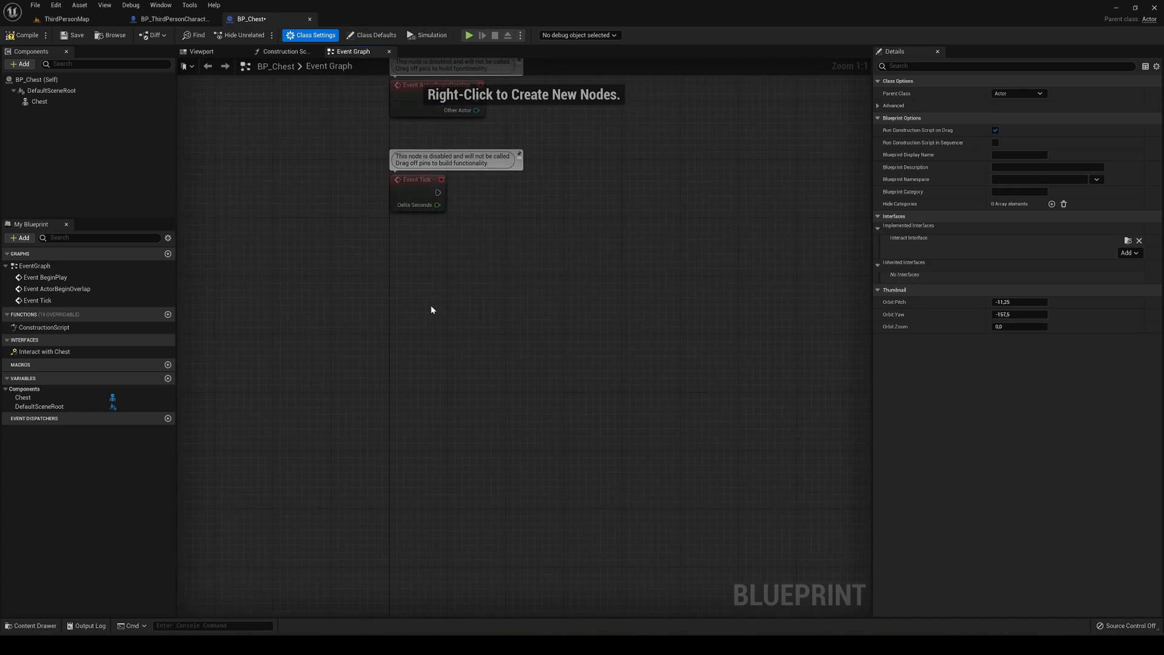
mouse_move(45, 352)
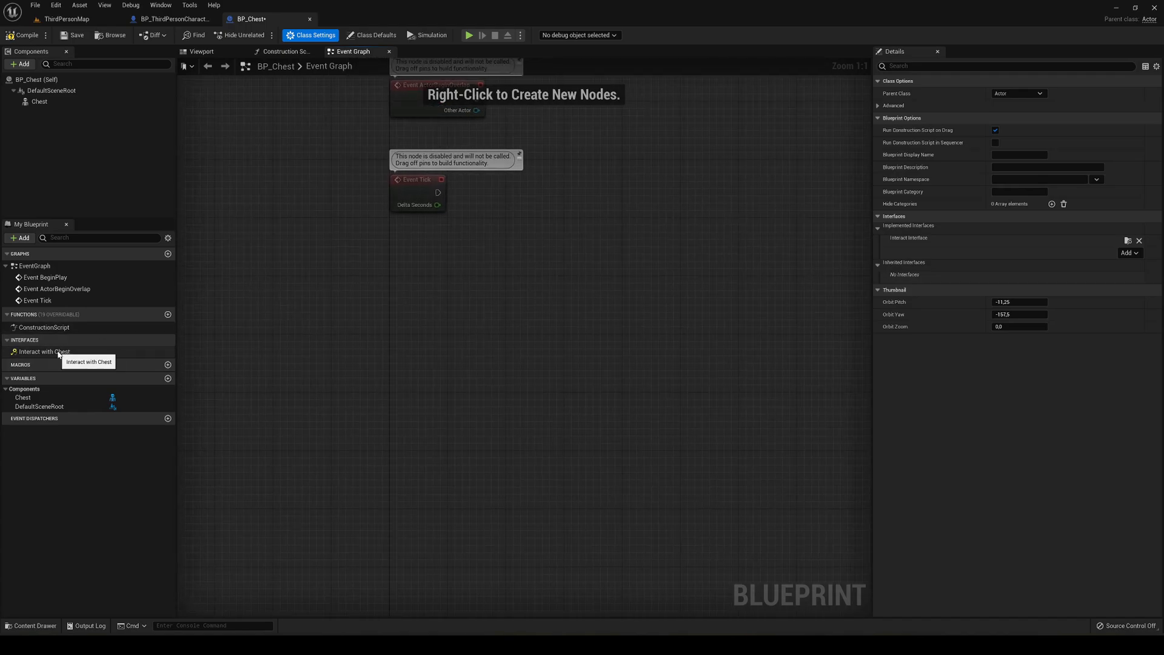
Step: Implement the Interact with Chest event node in BP_Chest's event graph
right_click(44, 352)
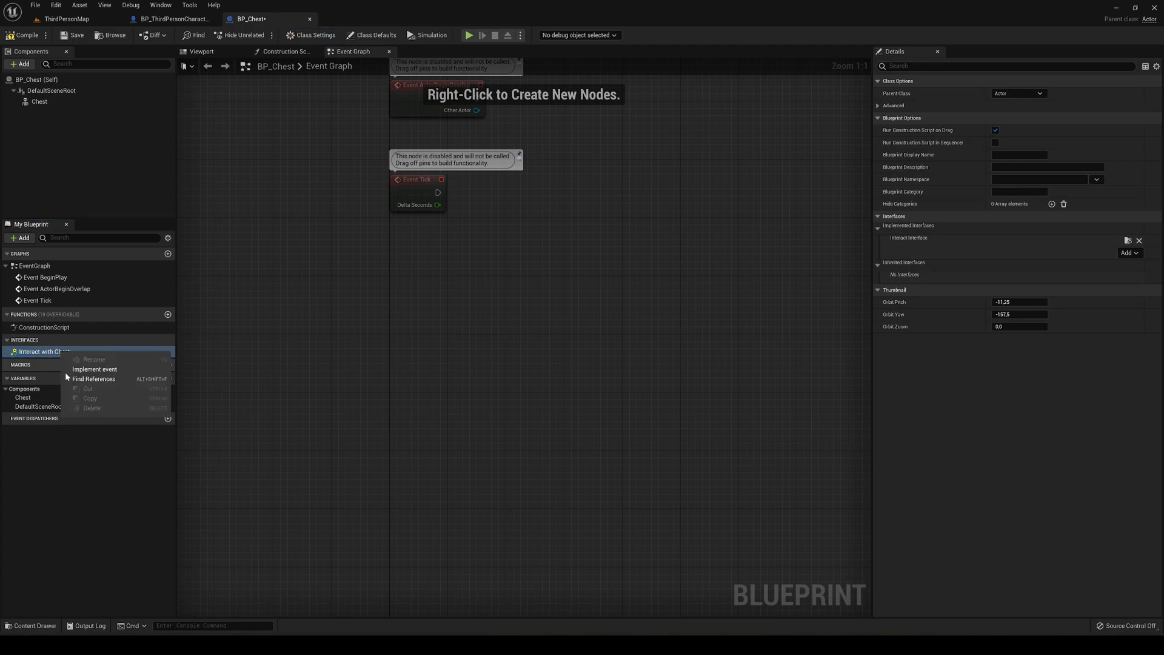
left_click(95, 369)
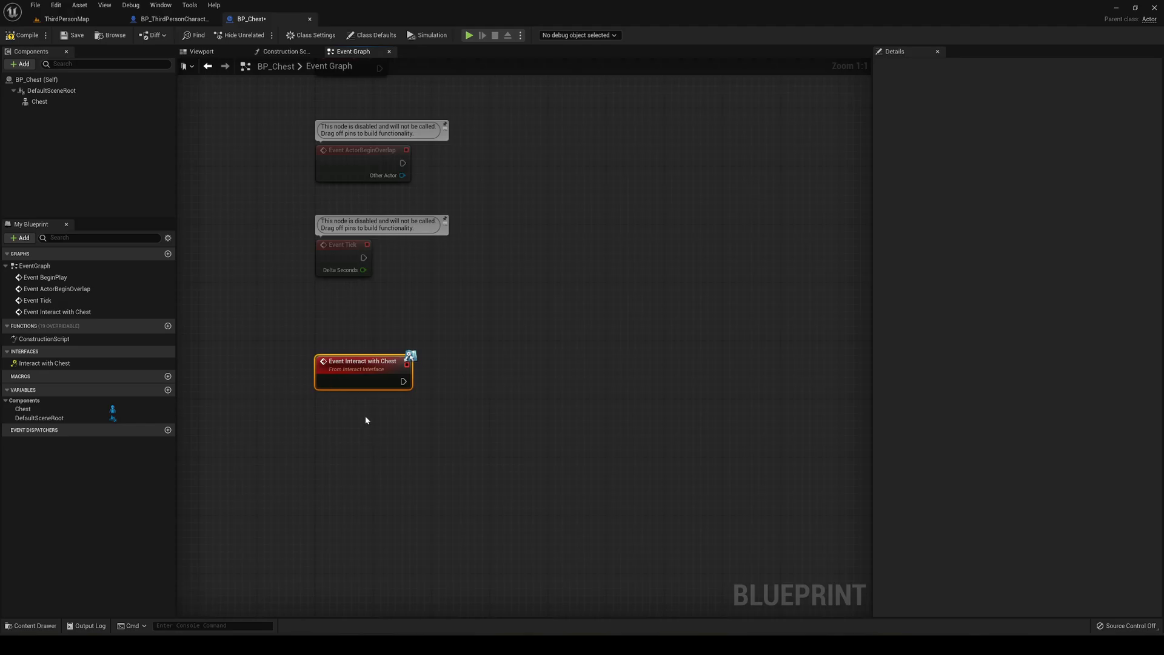
type("che")
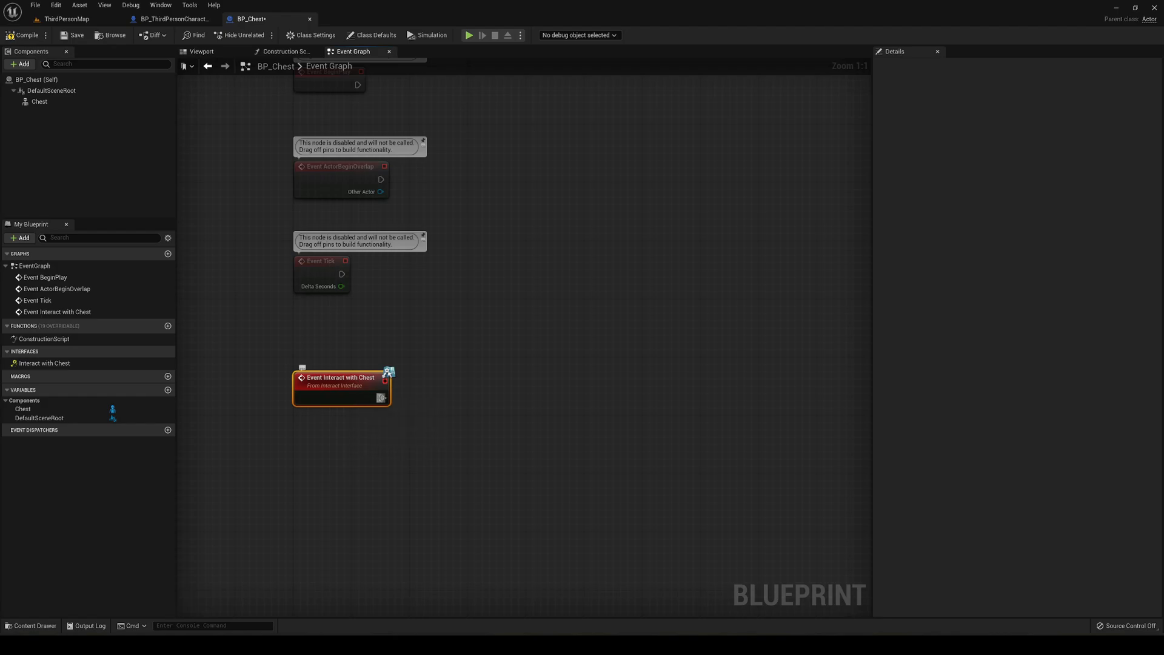
mouse_move(381, 398)
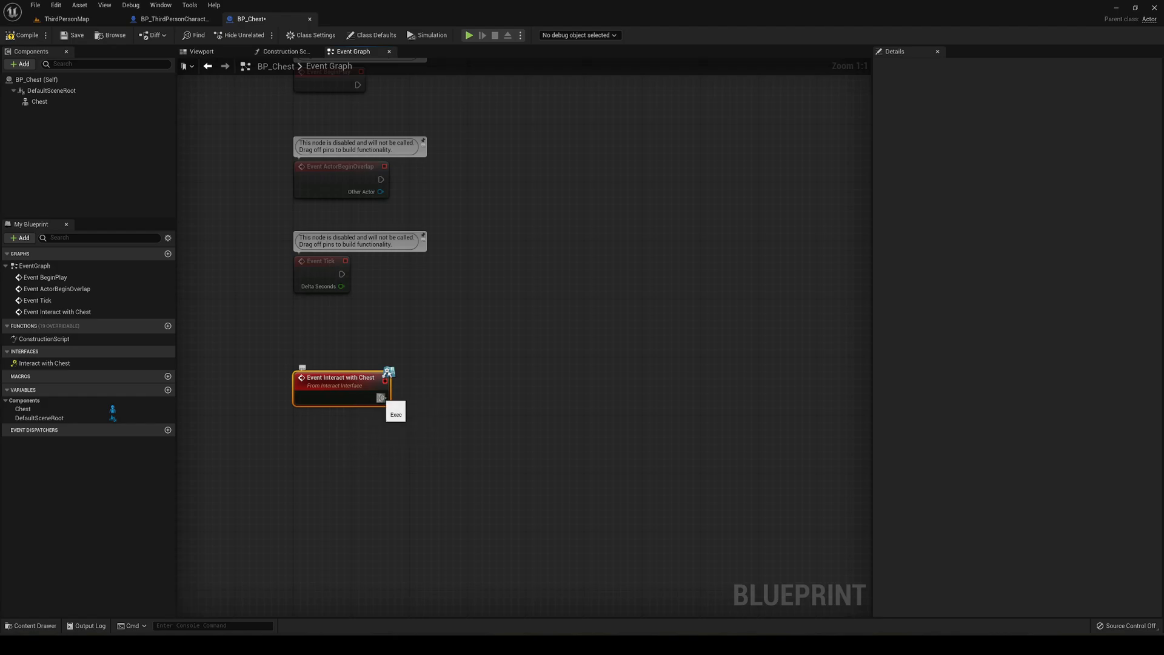
Step: Chain Print String 'Opening Chest' and Play Animation of the chest sequence on the Chest mesh
left_click_drag(381, 398, 417, 402)
type("Opening Chest")
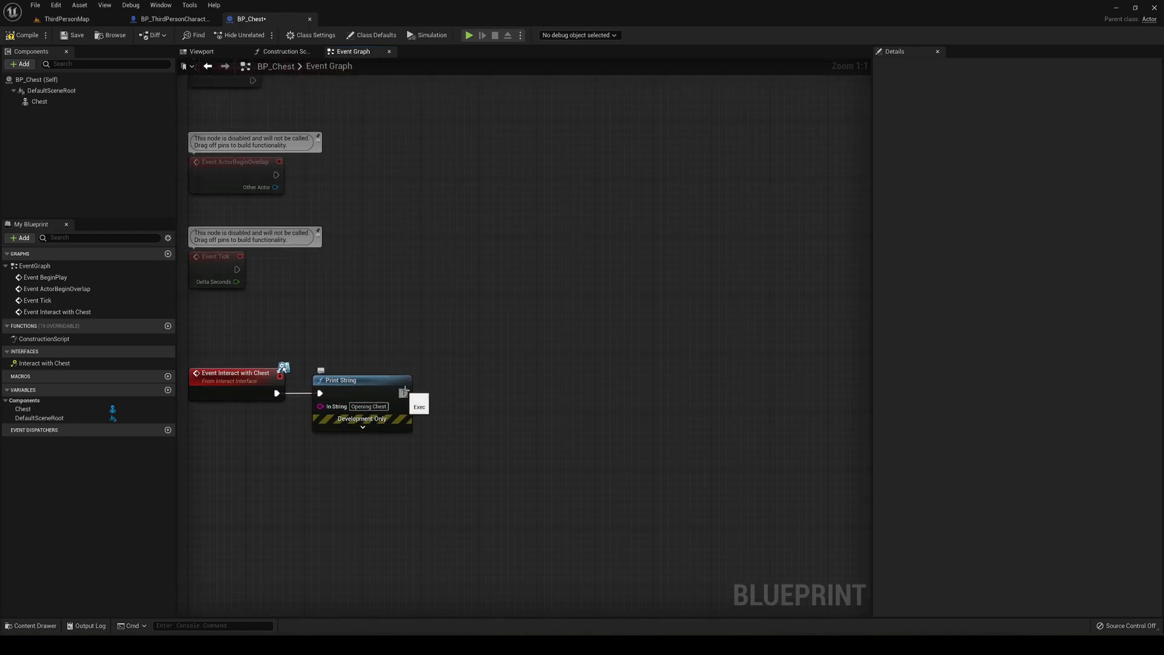
left_click_drag(403, 393, 449, 401)
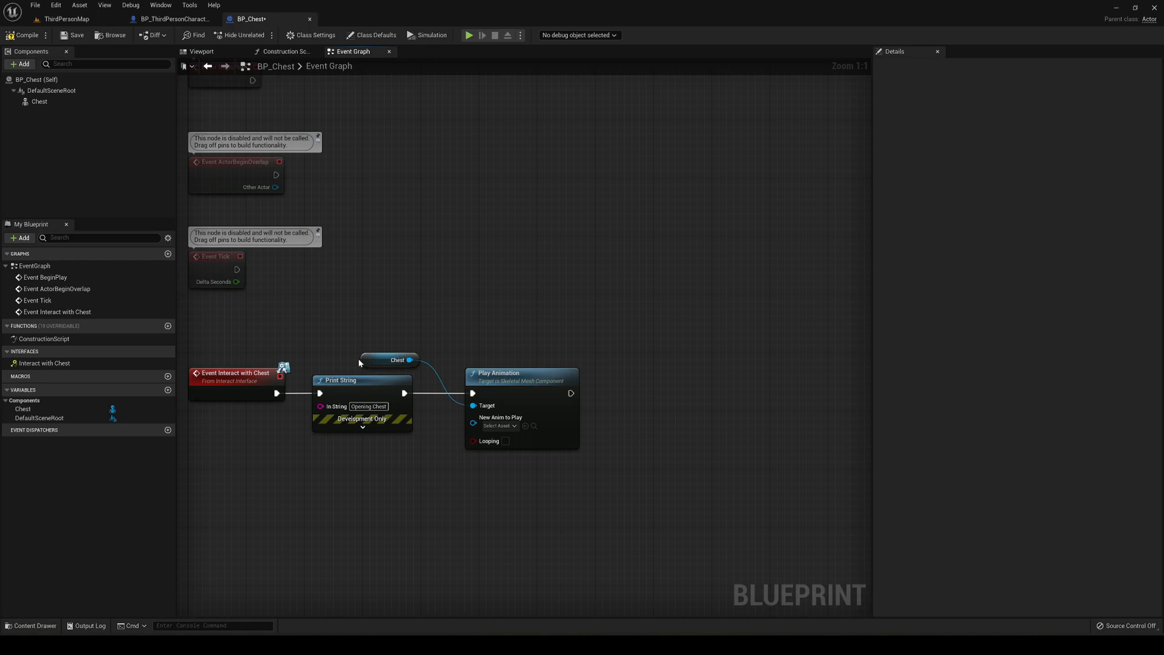
left_click(397, 361)
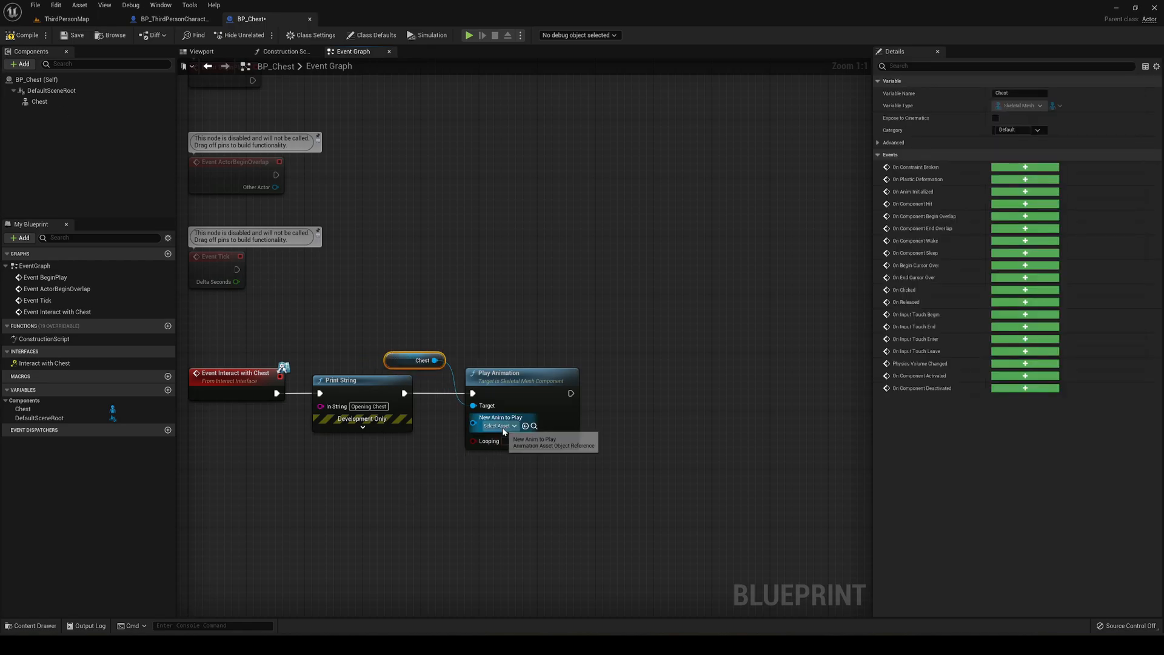
left_click(498, 425)
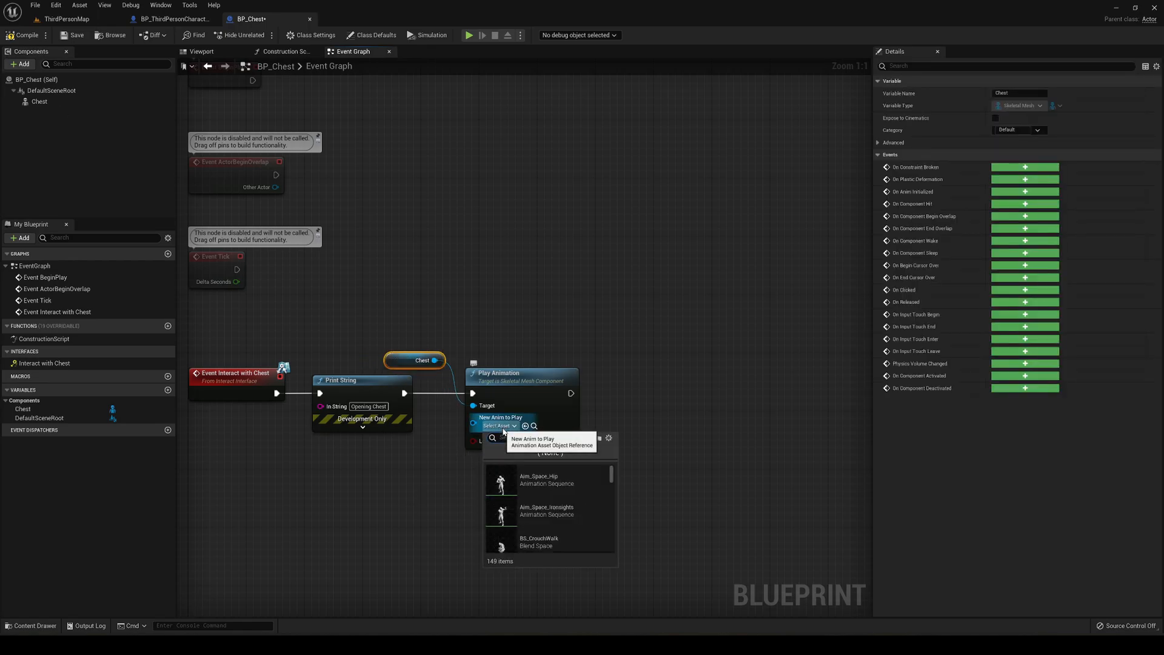
type("chest")
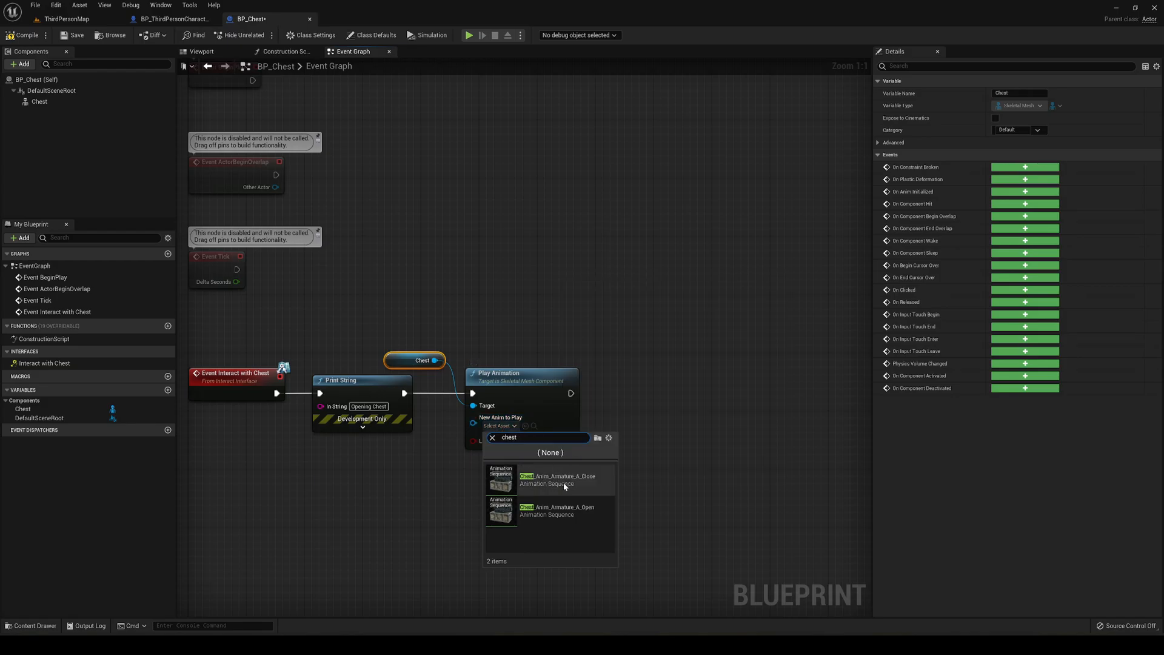
left_click(561, 480)
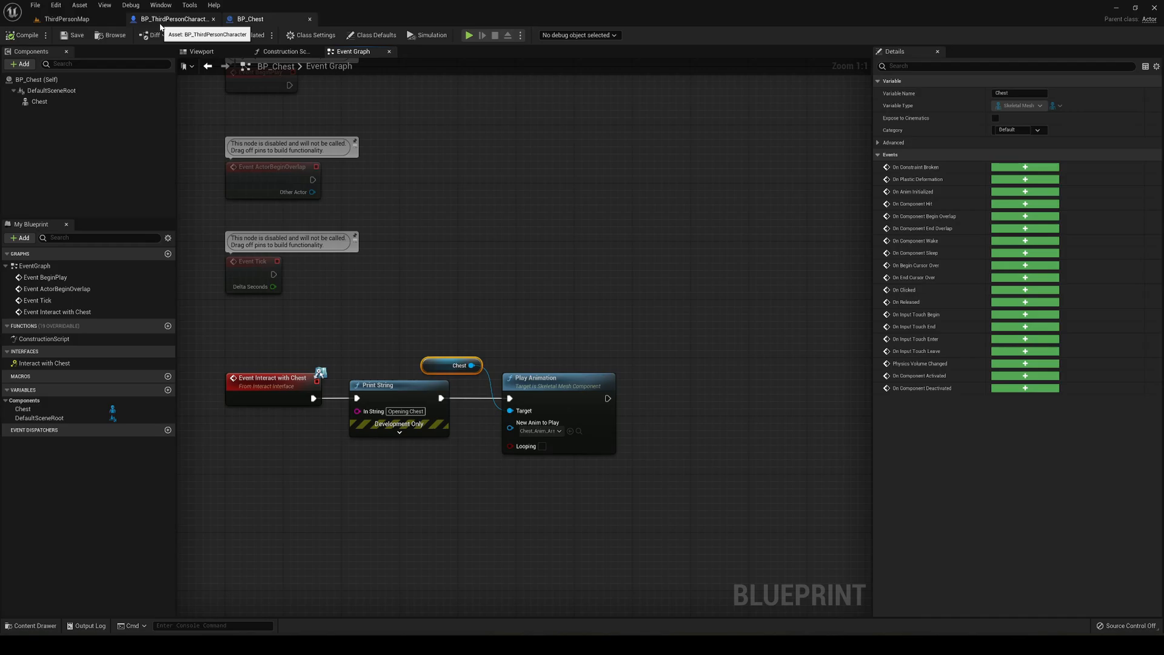
Step: Add an E keyboard event node to BP_ThirdPersonCharacter's graph and return to BP_Chest
left_click(174, 19)
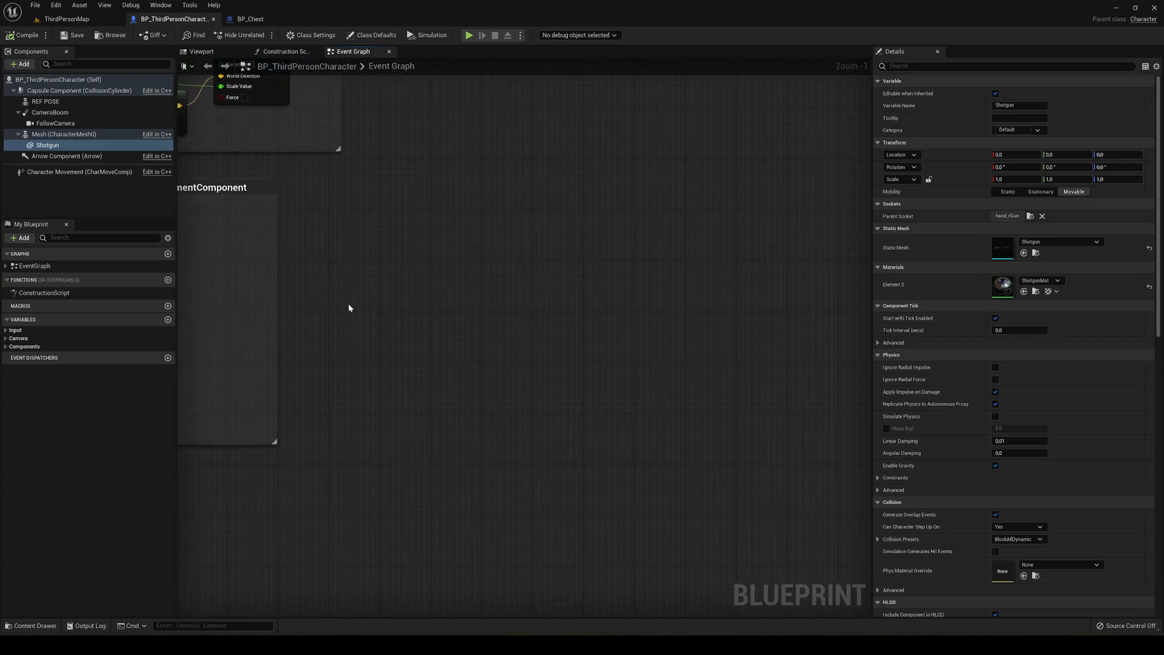
type("e key")
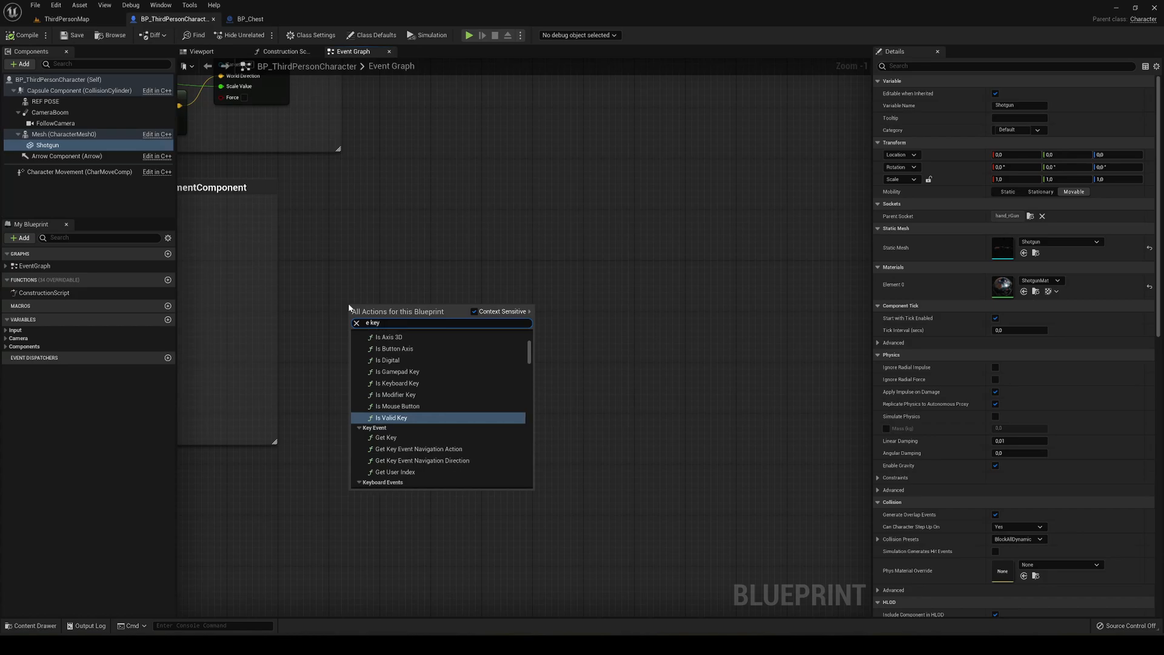
scroll("down", 3)
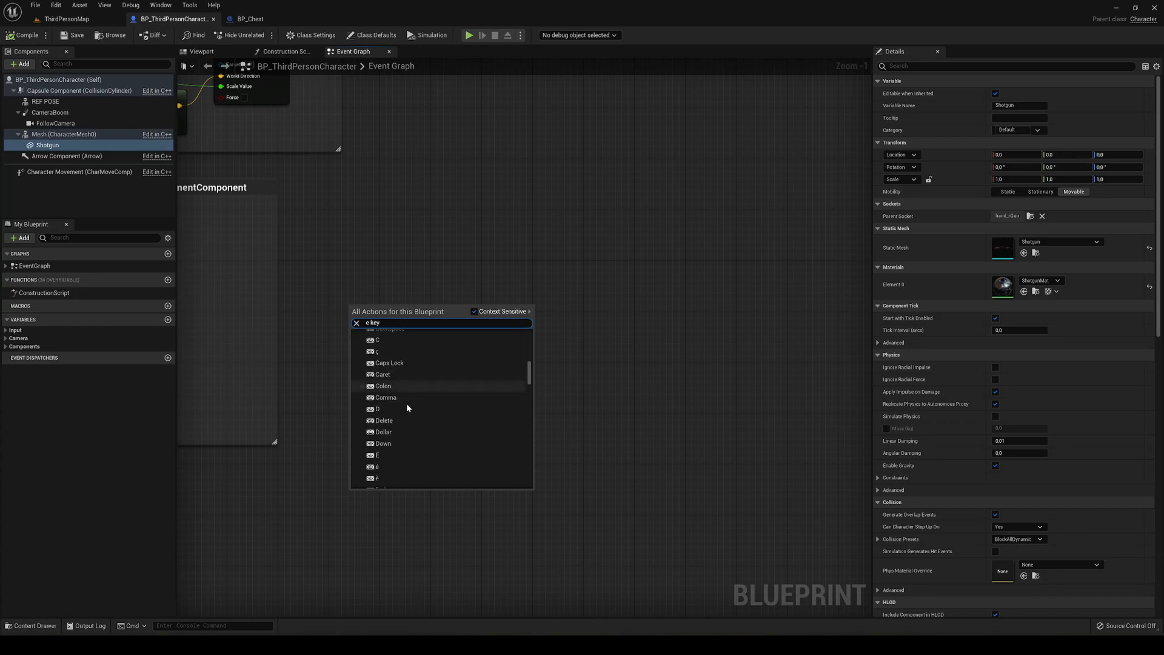
left_click(377, 455)
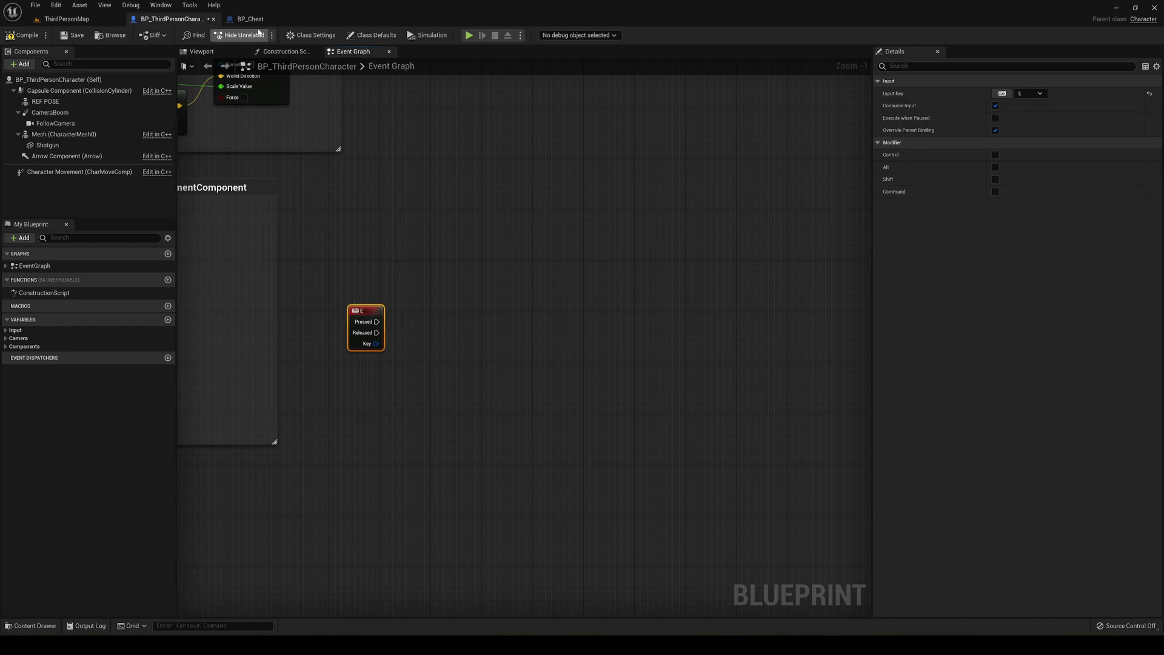
left_click(248, 18)
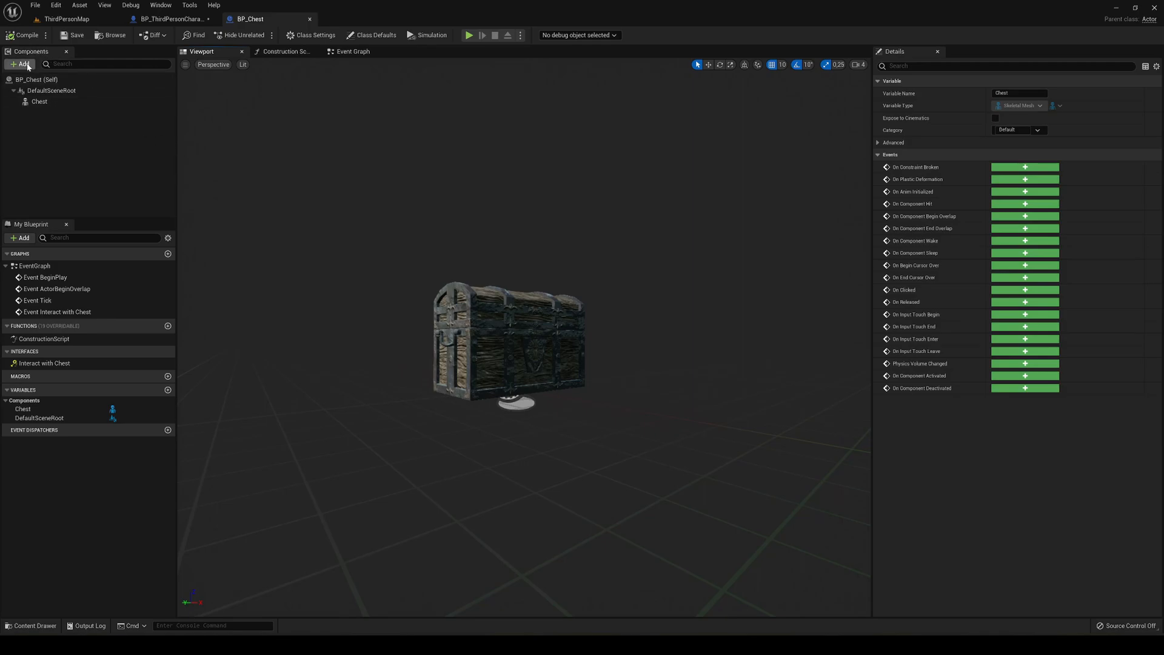
Step: Add a Box Collision component named Trigger and enlarge its Box Extent to about 71.4
left_click(22, 65)
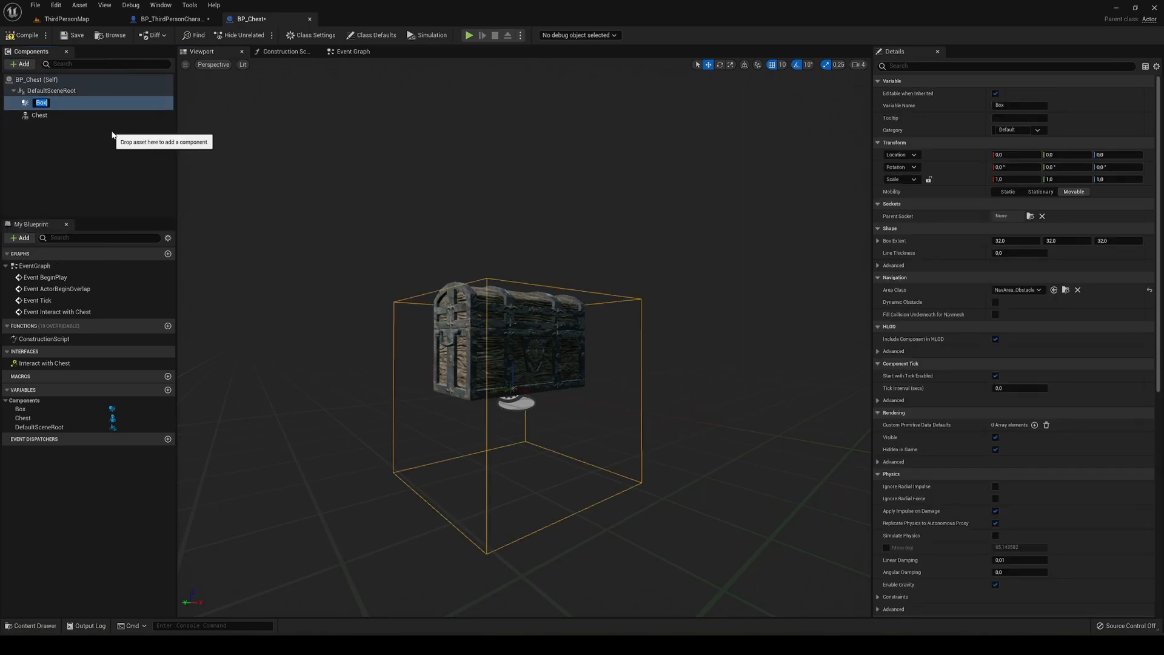
type("TR")
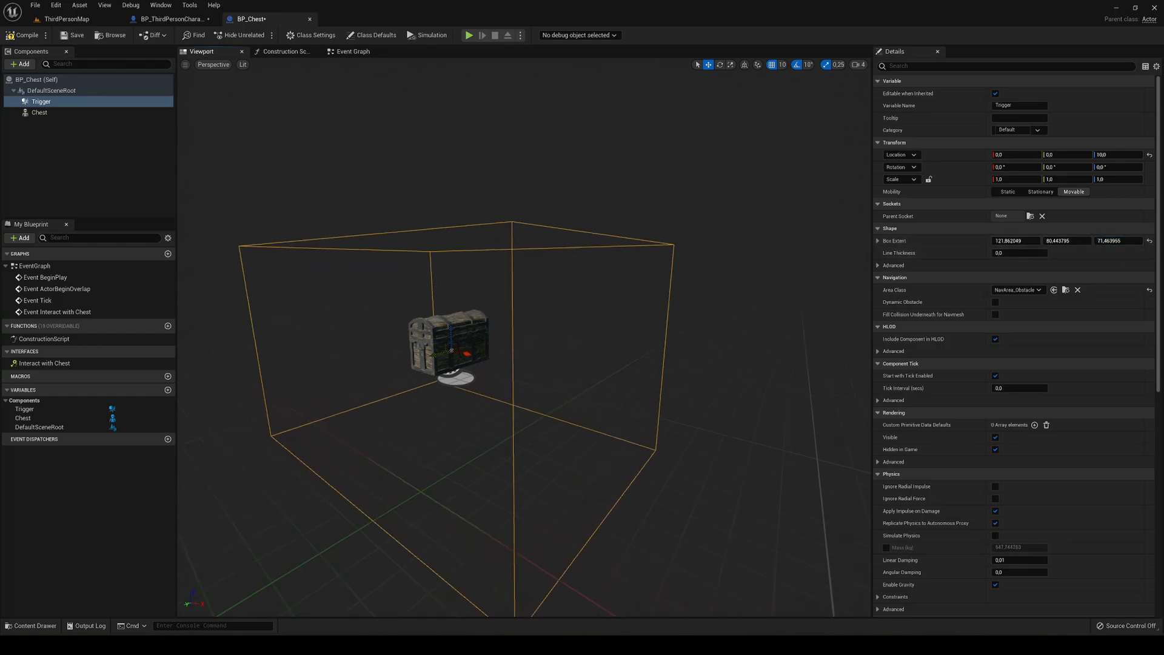
type("71.370461")
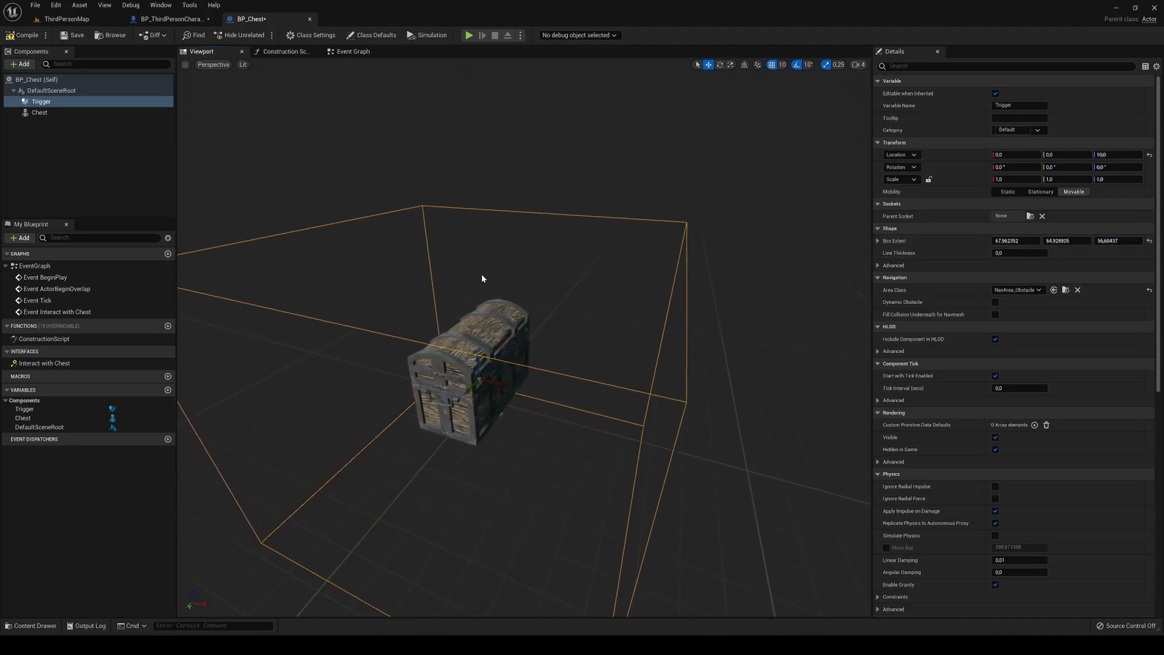
Step: Set the Trigger's collision preset to OverlapAllDynamic and save BP_Chest
scroll("down", 3)
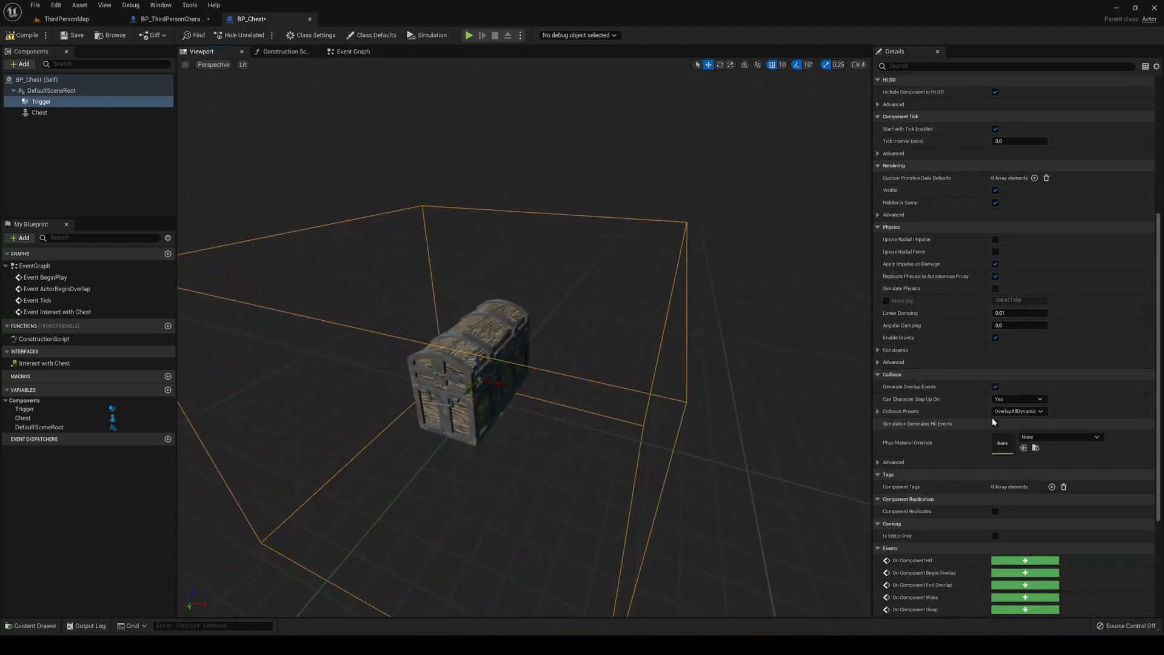
left_click(1039, 411)
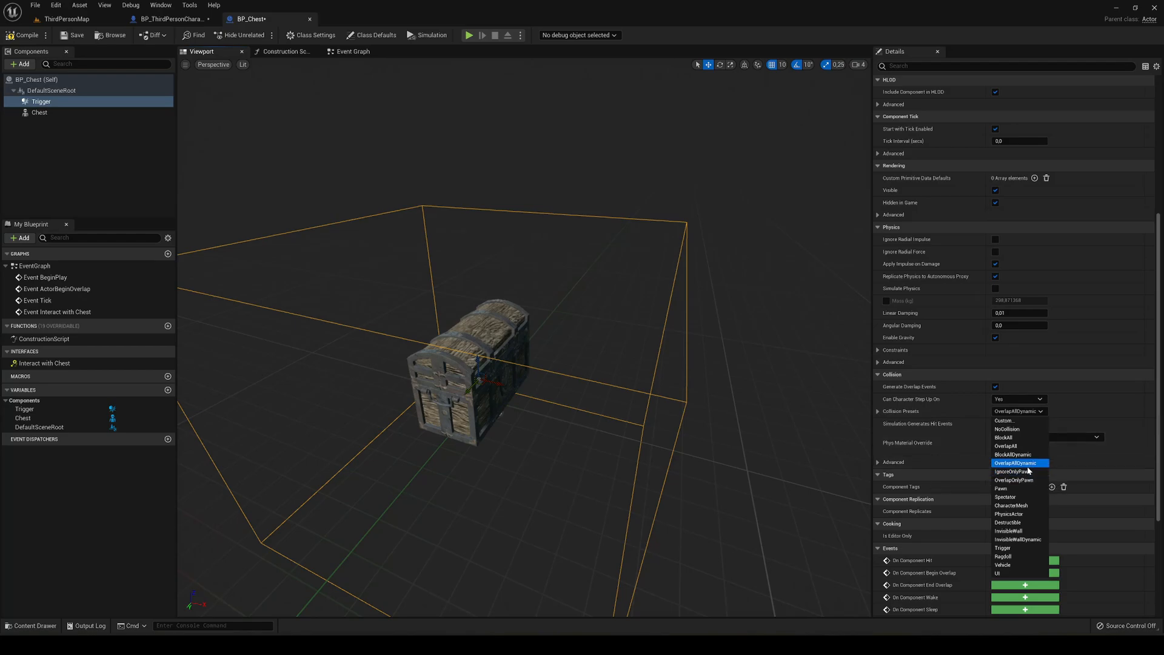
left_click(1017, 462)
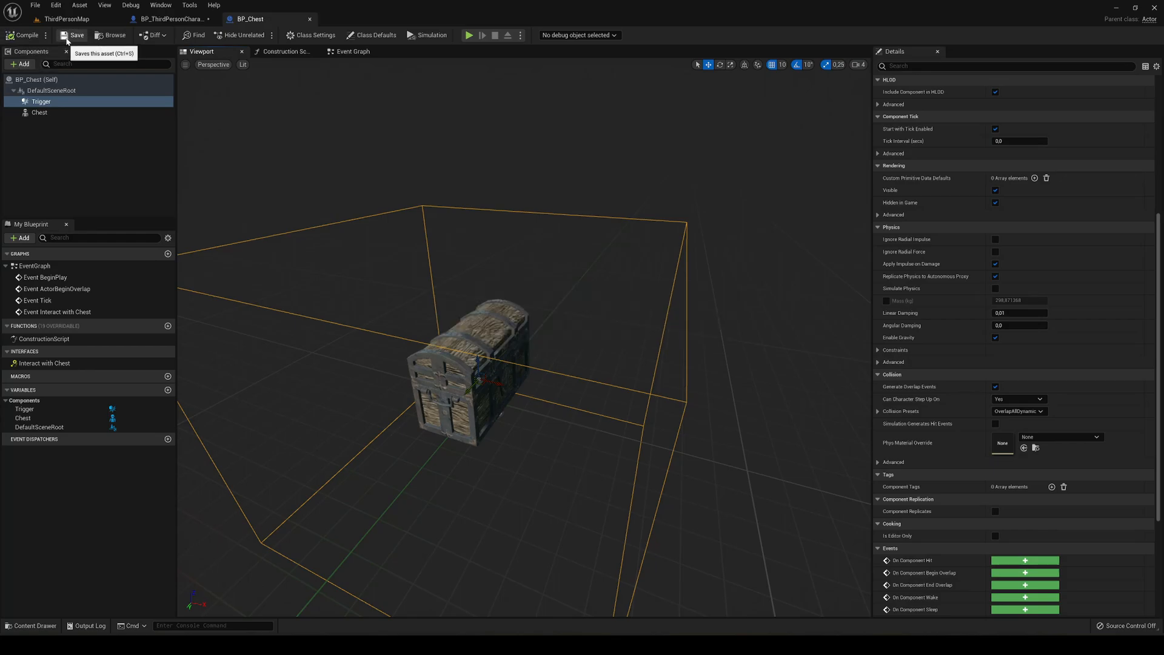
left_click(172, 18)
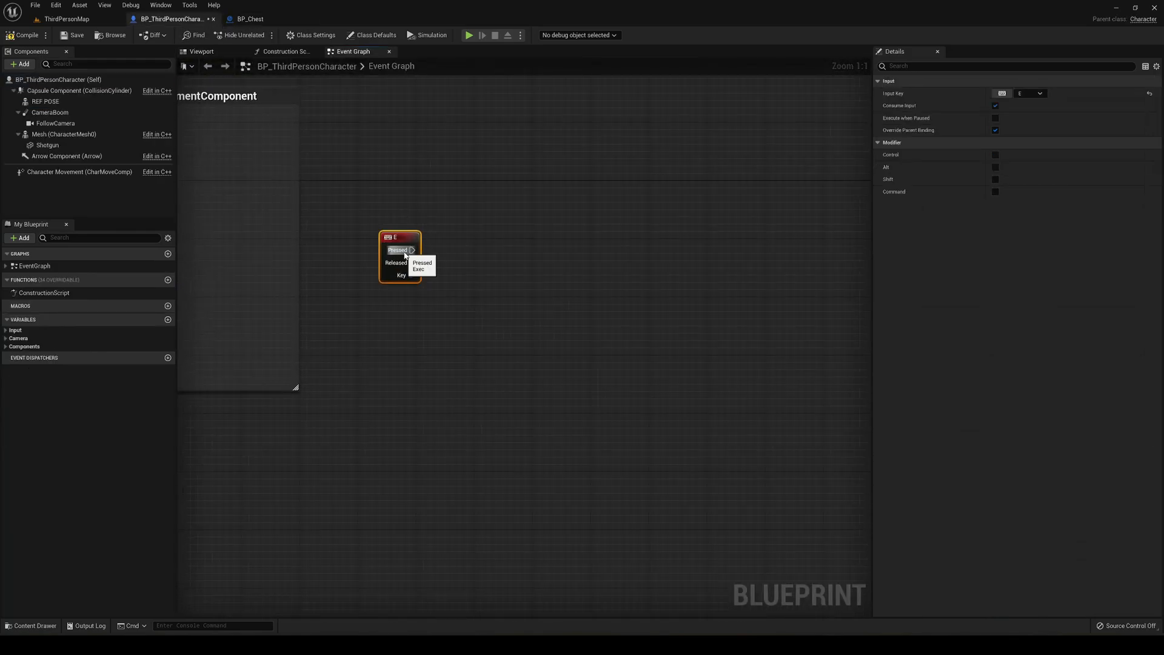
Step: From E Pressed add a For Each Loop with Break fed by Get Overlapping Actors
left_click_drag(413, 250, 508, 321)
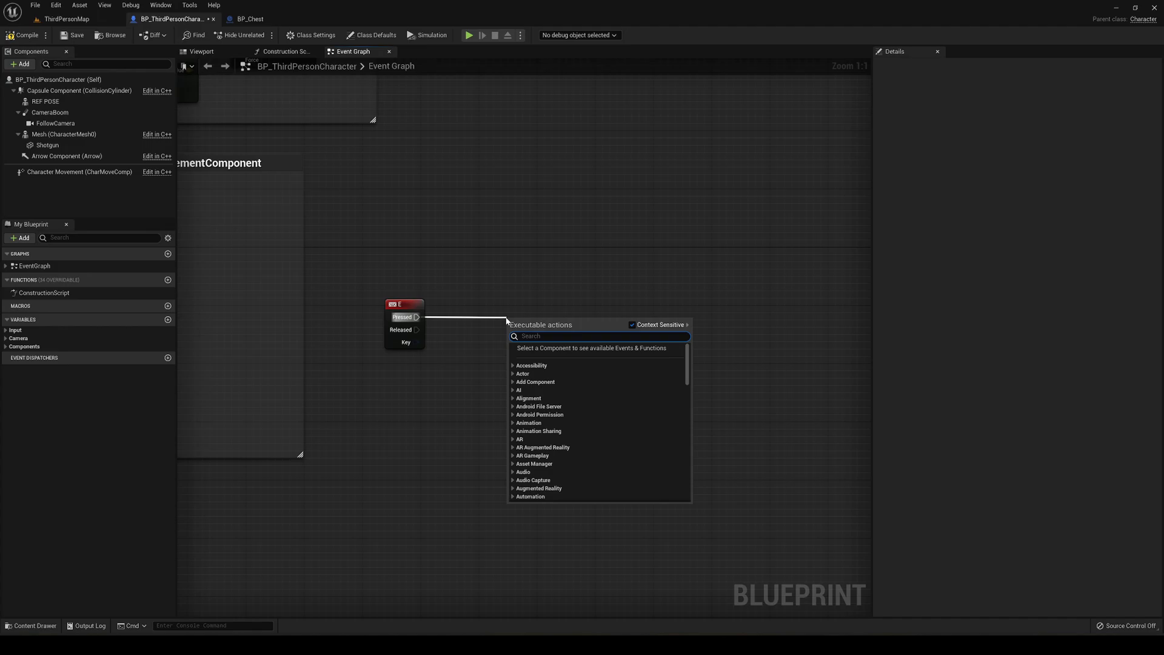
type("for each")
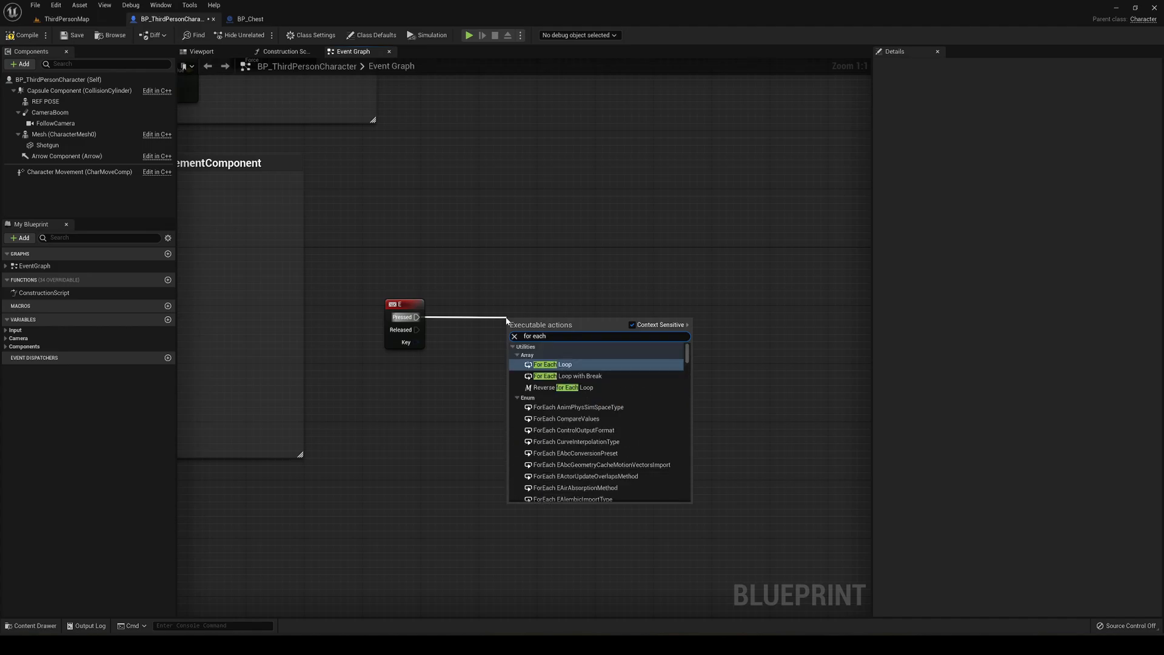
left_click(580, 376)
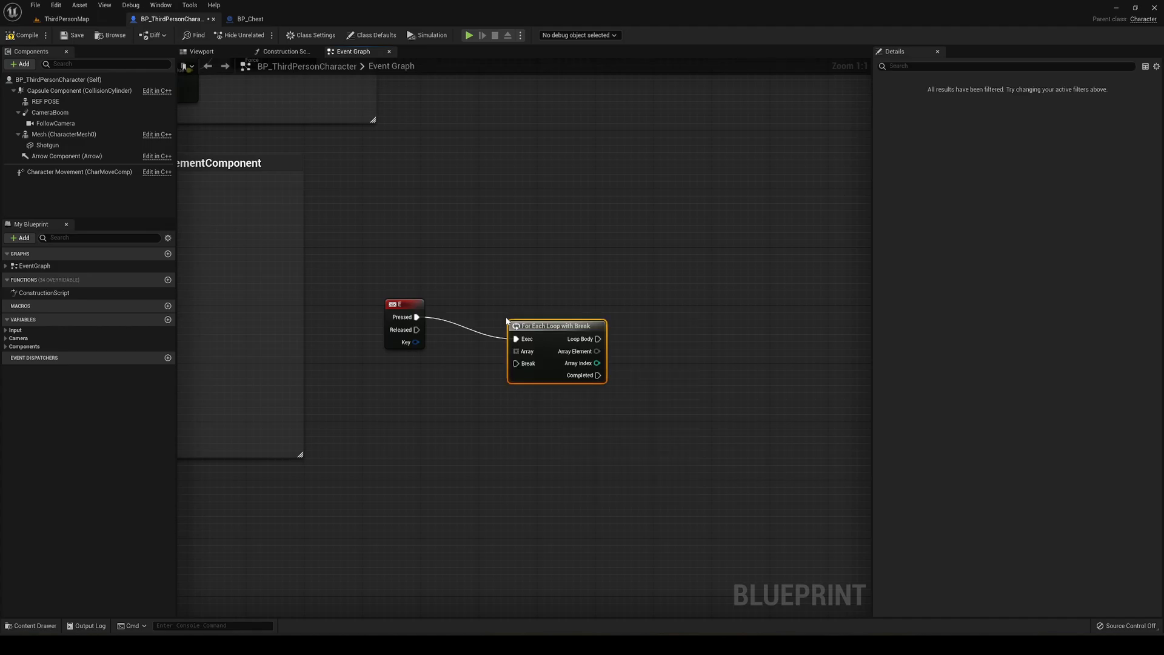
left_click_drag(557, 325, 542, 304)
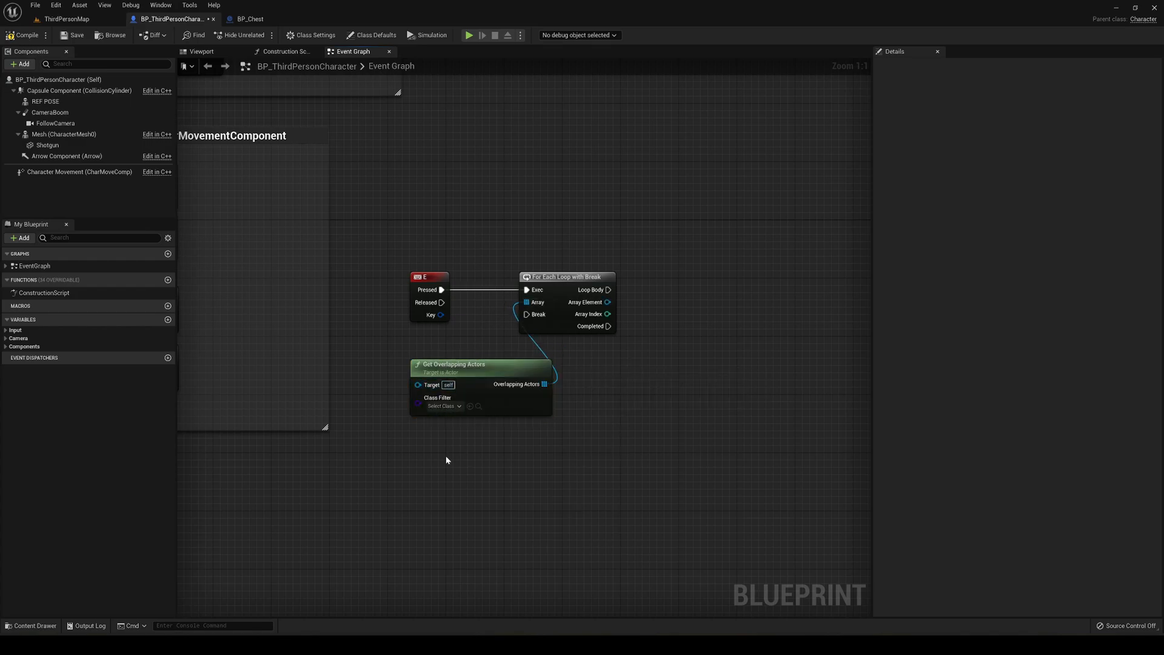
mouse_move(451, 446)
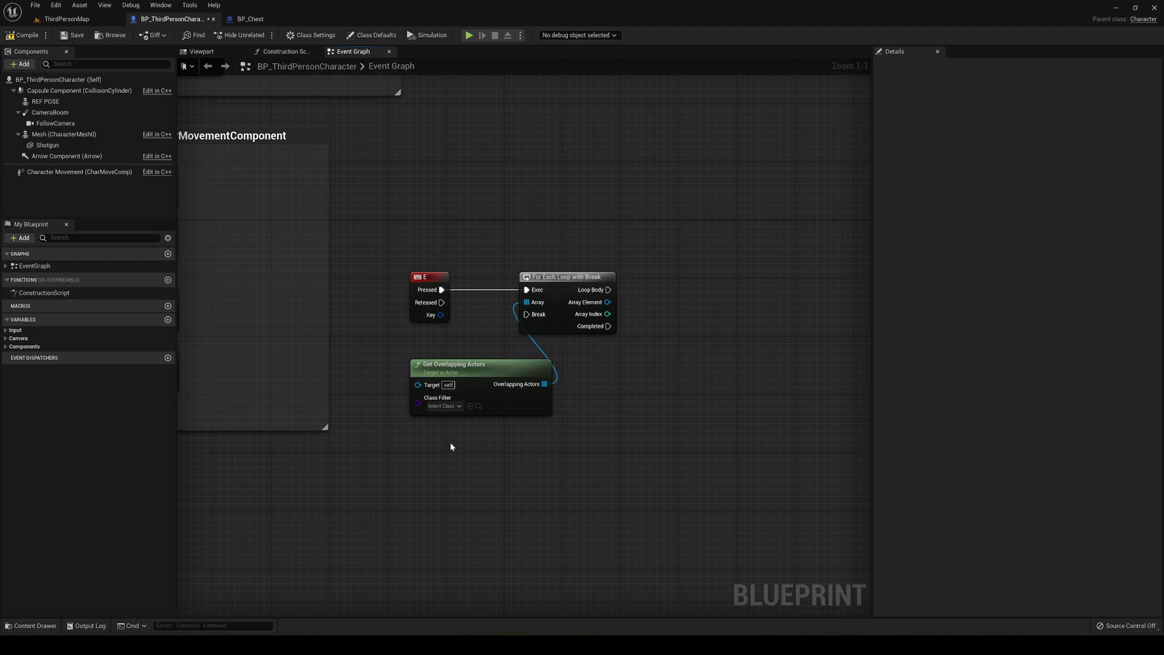
Step: Limit Get Overlapping Actors' Class Filter to BP_Chest
left_click(248, 18)
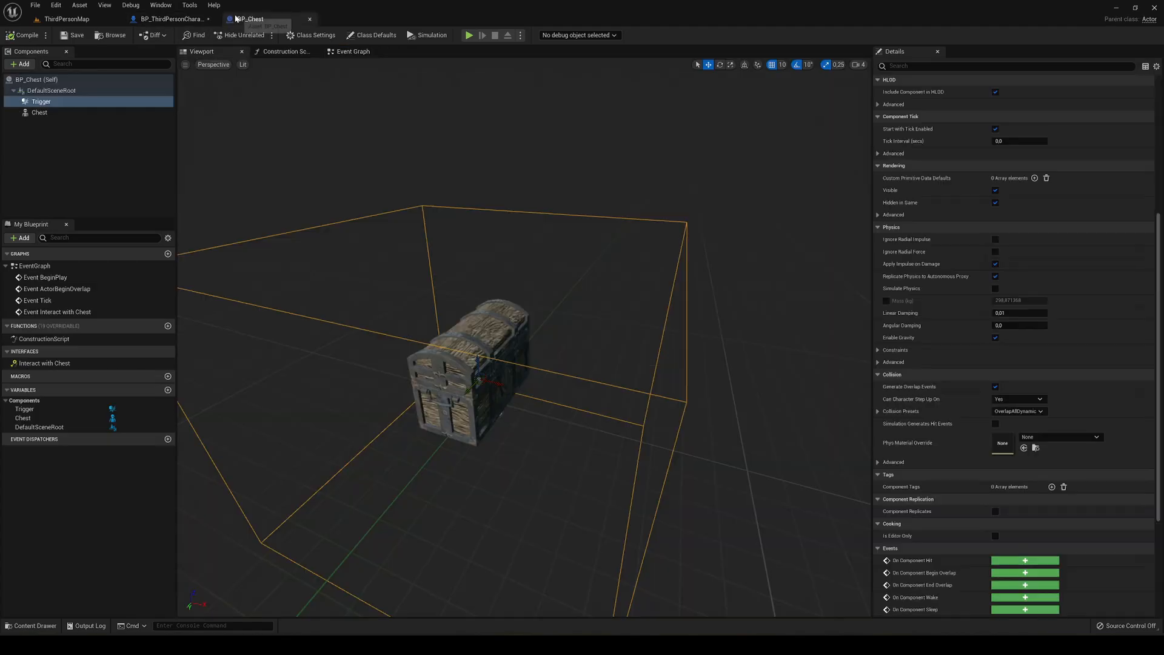
left_click(173, 18)
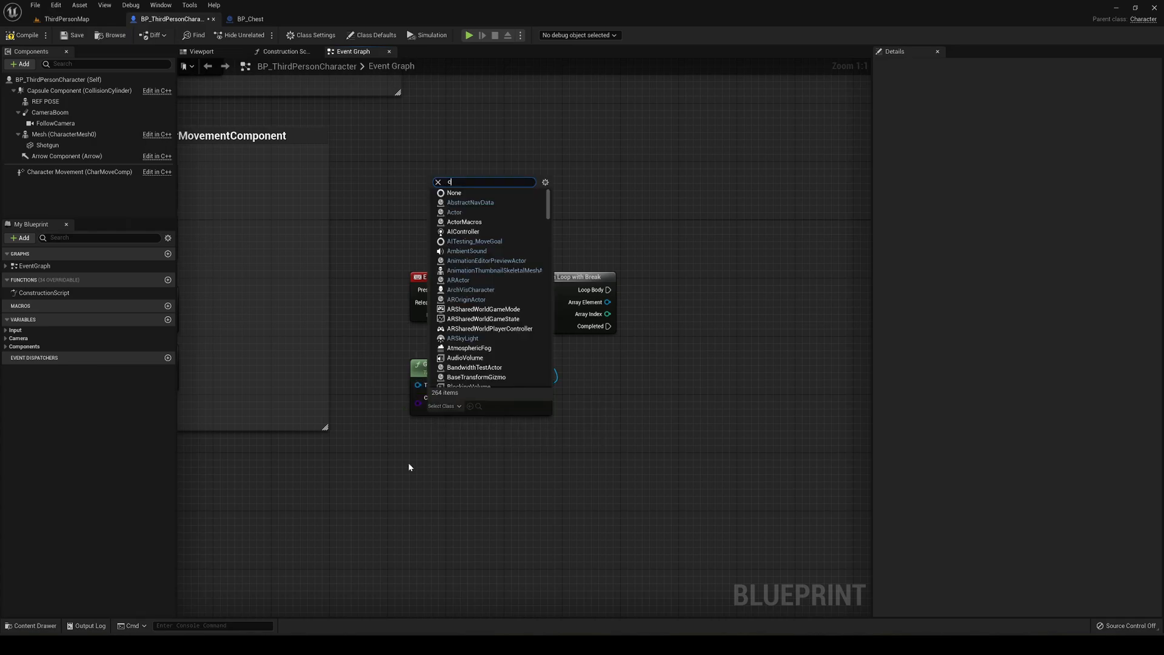
type("hest")
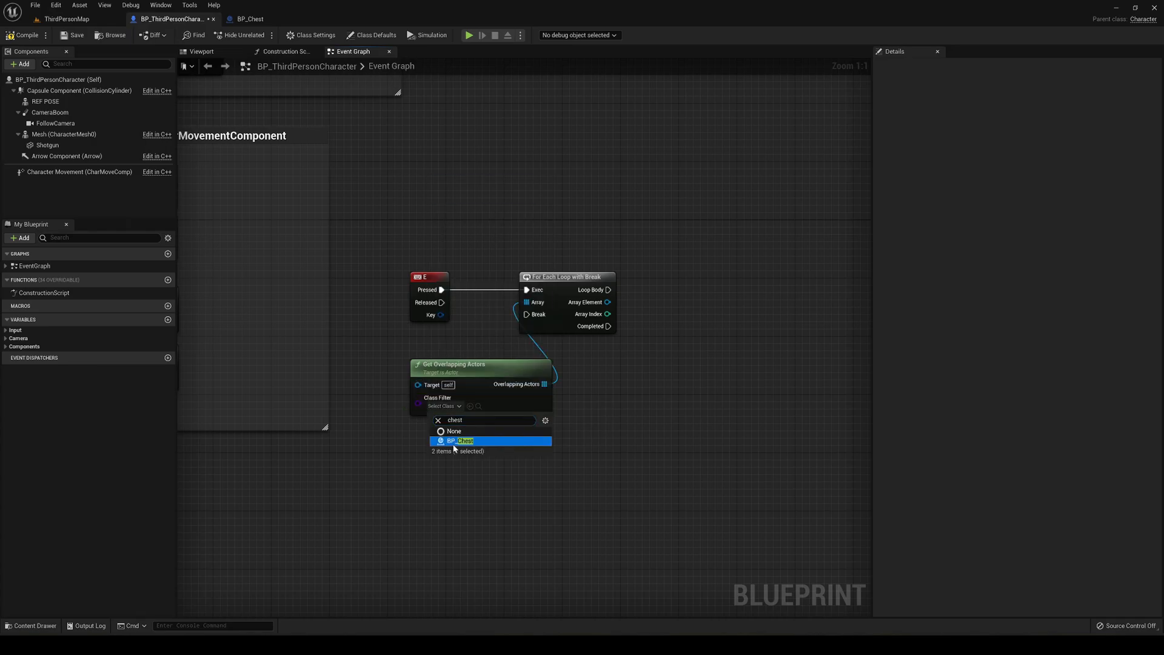
left_click(460, 440)
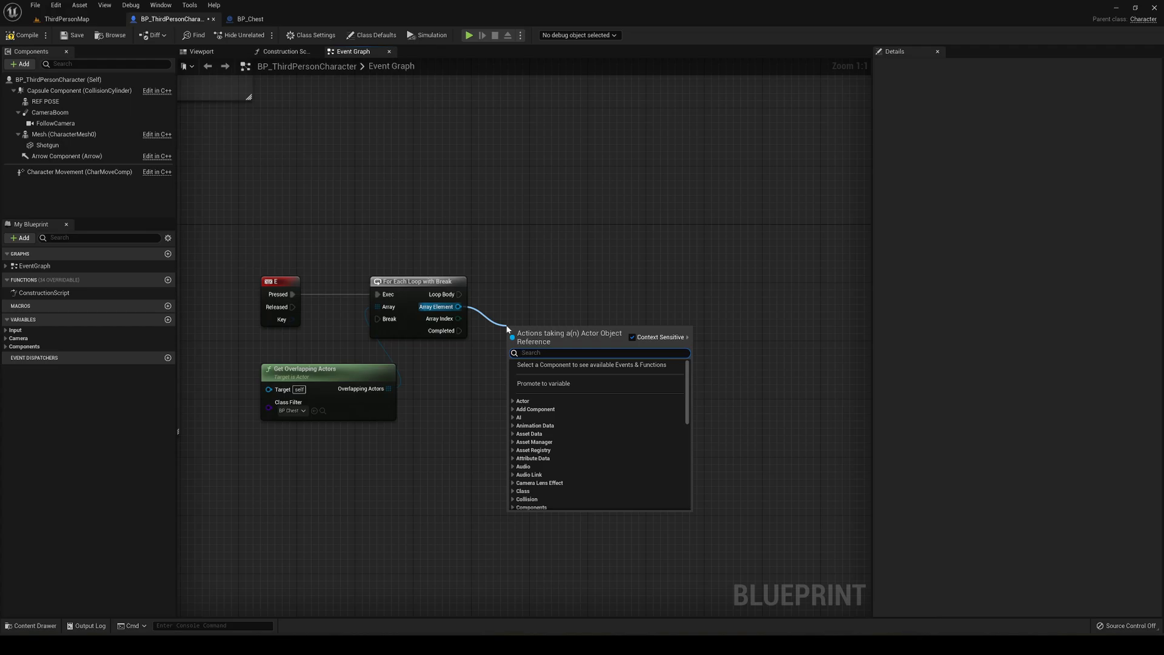
Step: Check each looped actor with Does Implement Interface for Interact Interface, feeding a Branch
type("does i")
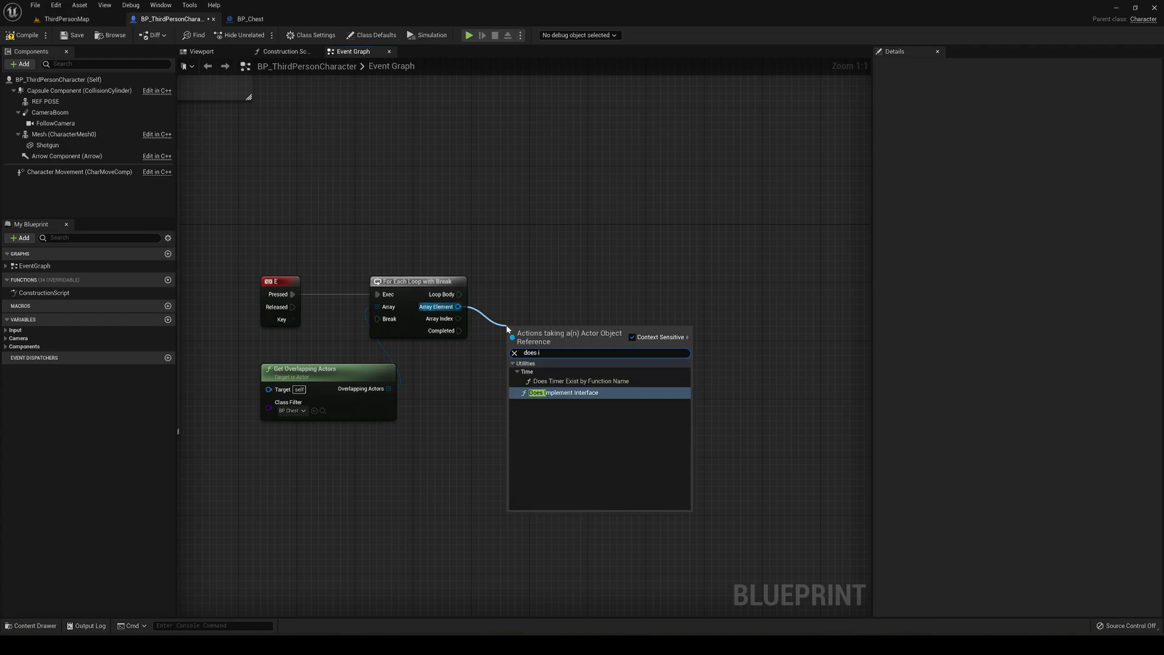
left_click(564, 392)
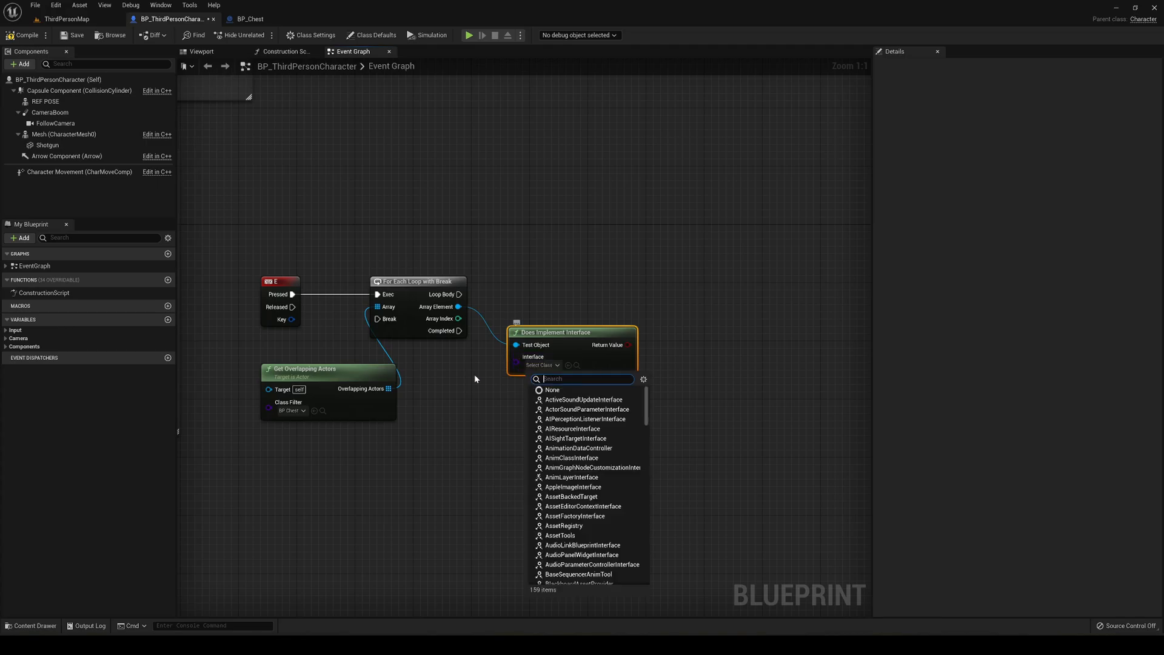
type("interac")
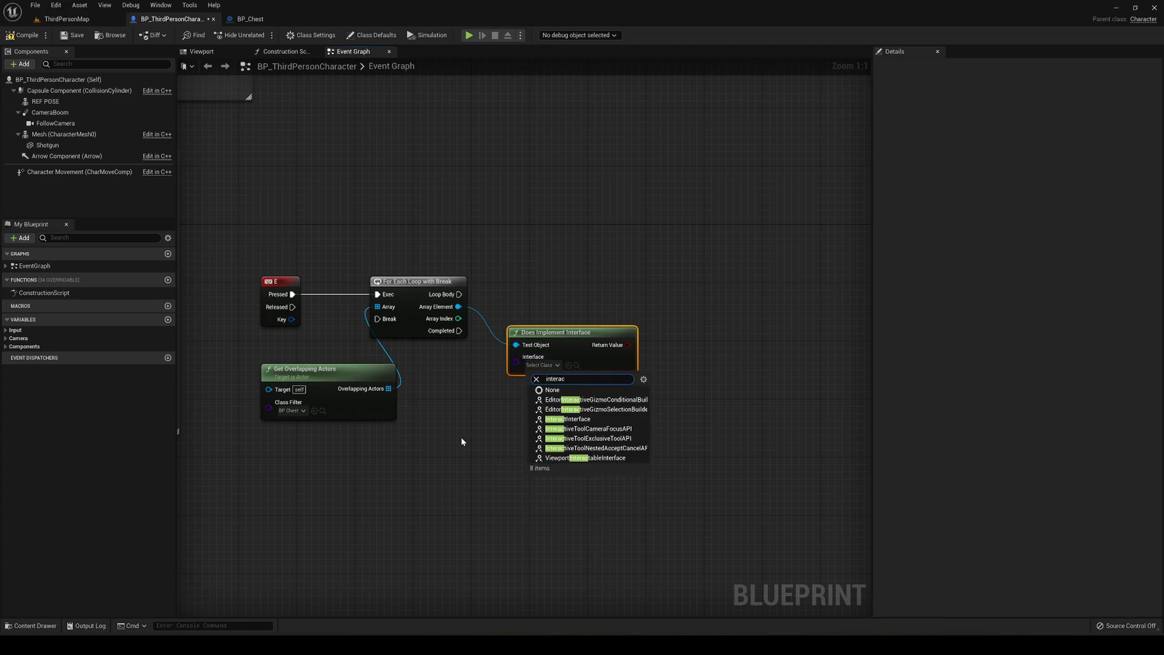
left_click(569, 419)
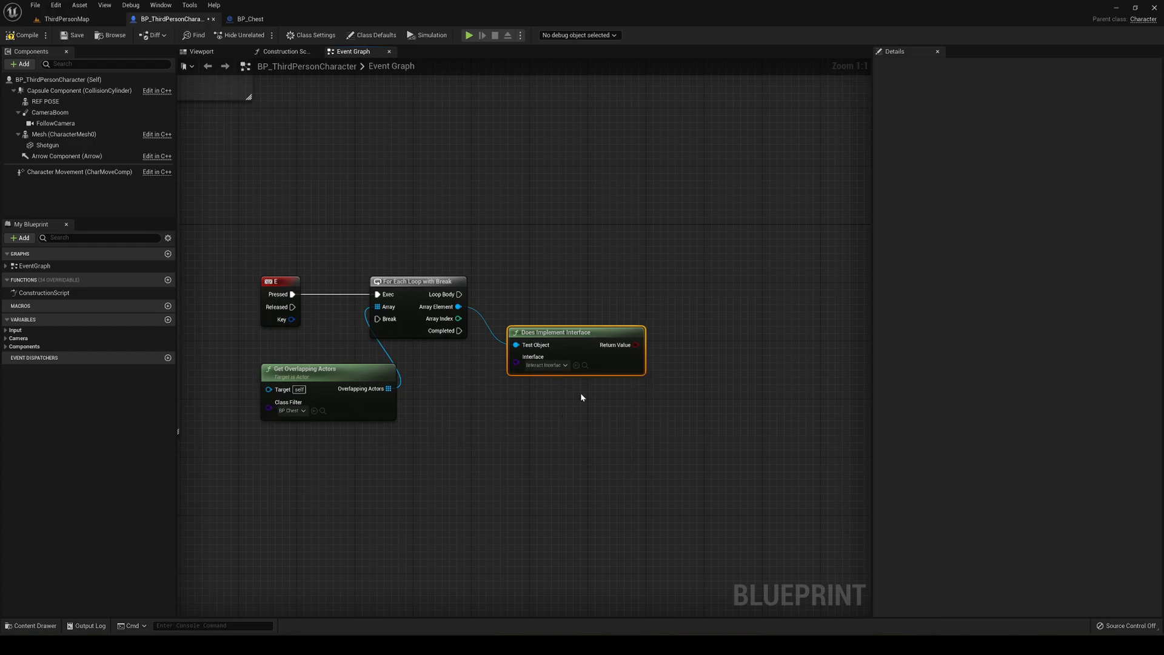
left_click_drag(575, 332, 553, 376)
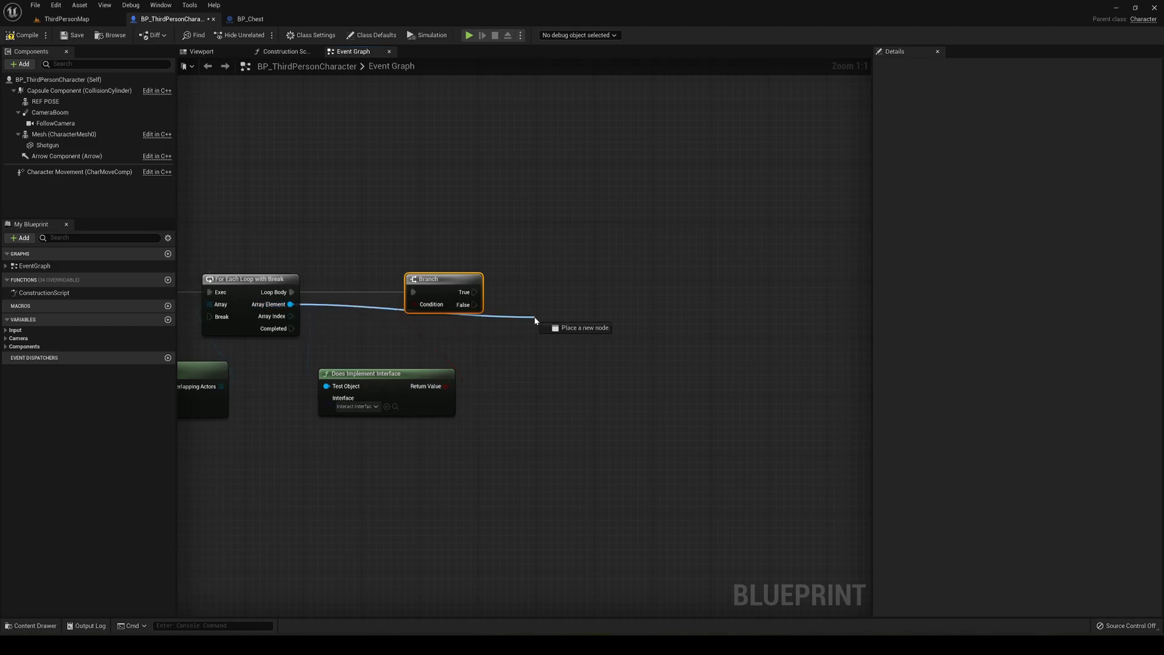
Step: On True, send the looped actor the Interact with Chest message
left_click(535, 321)
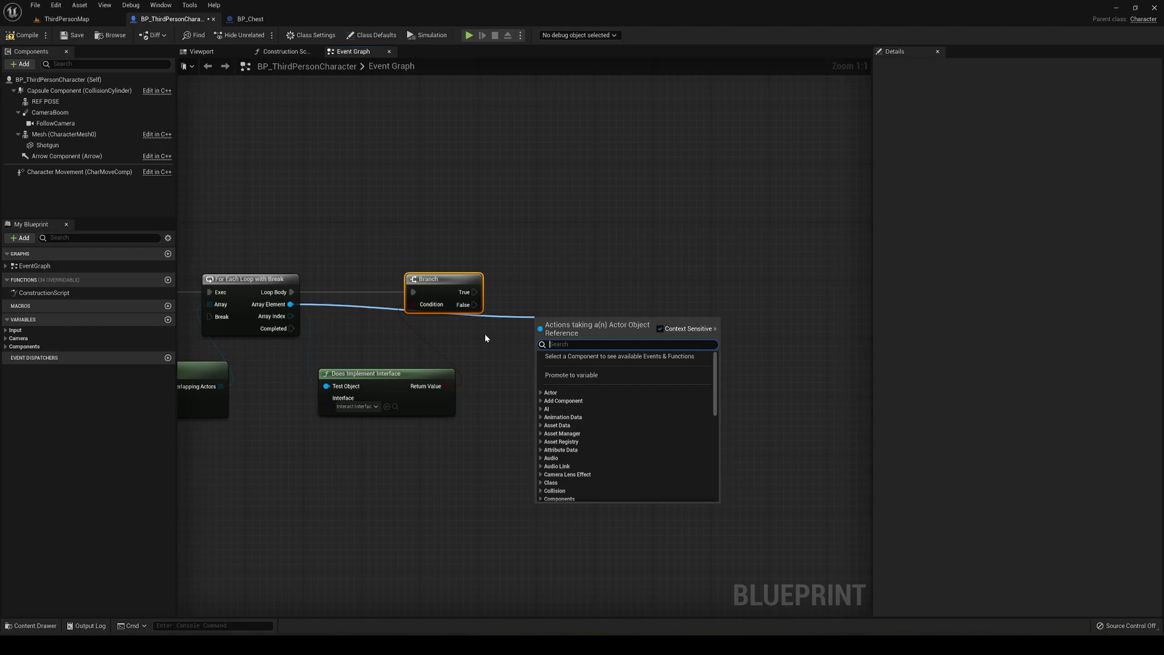
type("interact")
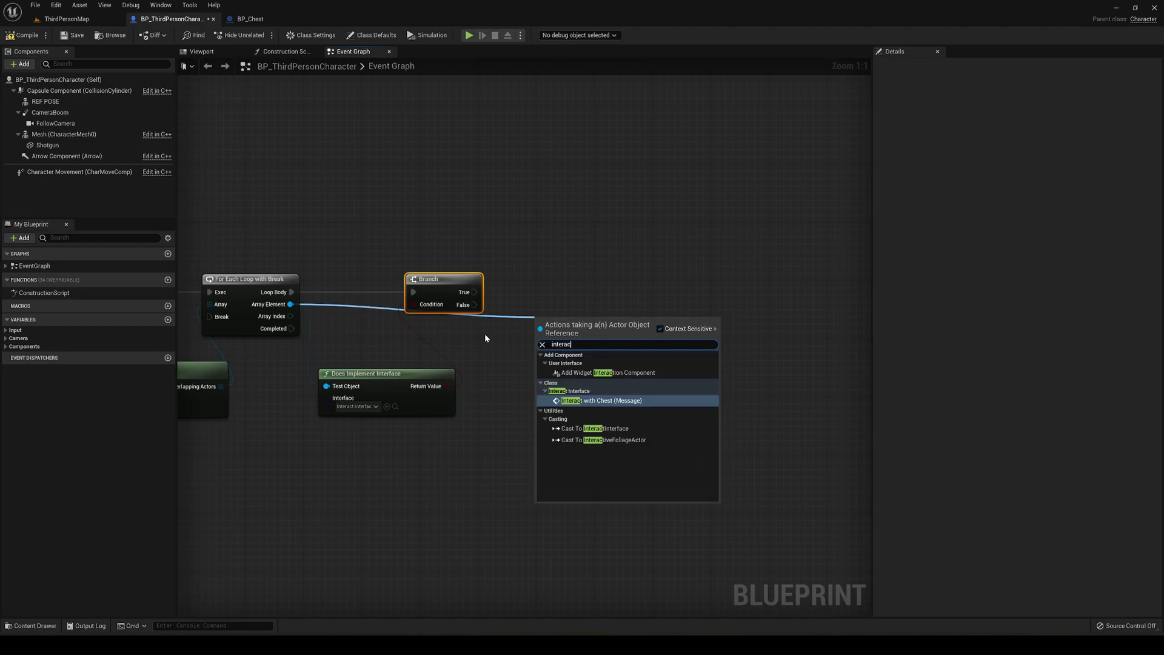
left_click(596, 401)
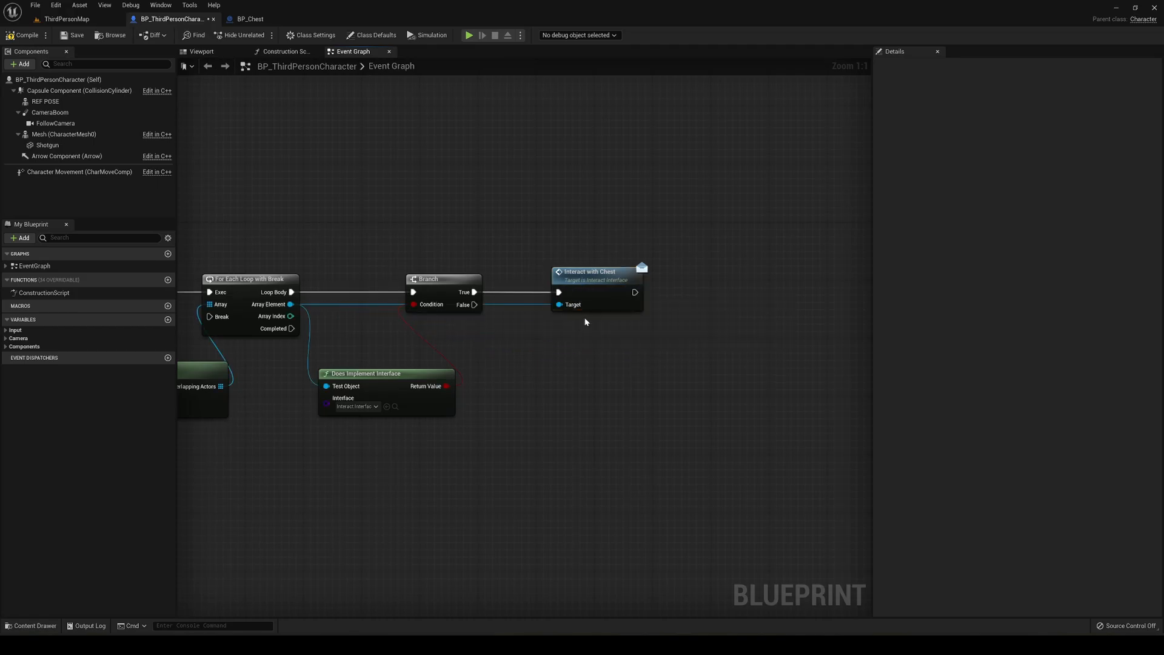
left_click(249, 18)
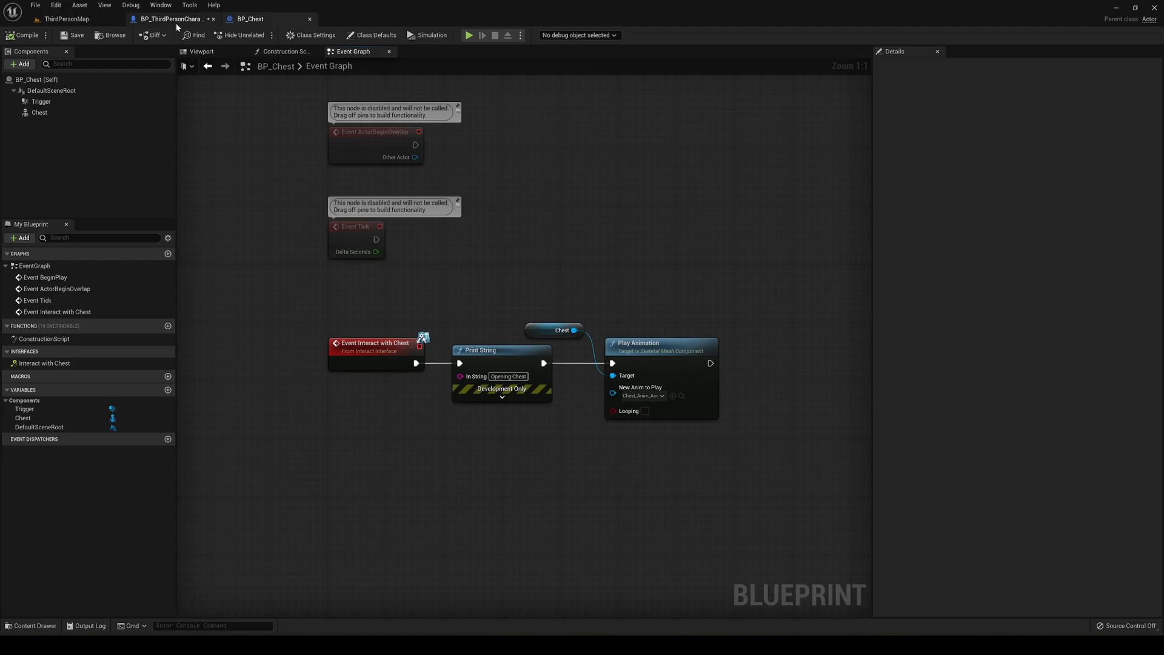
Step: Wire Interact with Chest's exec output back to the loop's Break pin
left_click(172, 18)
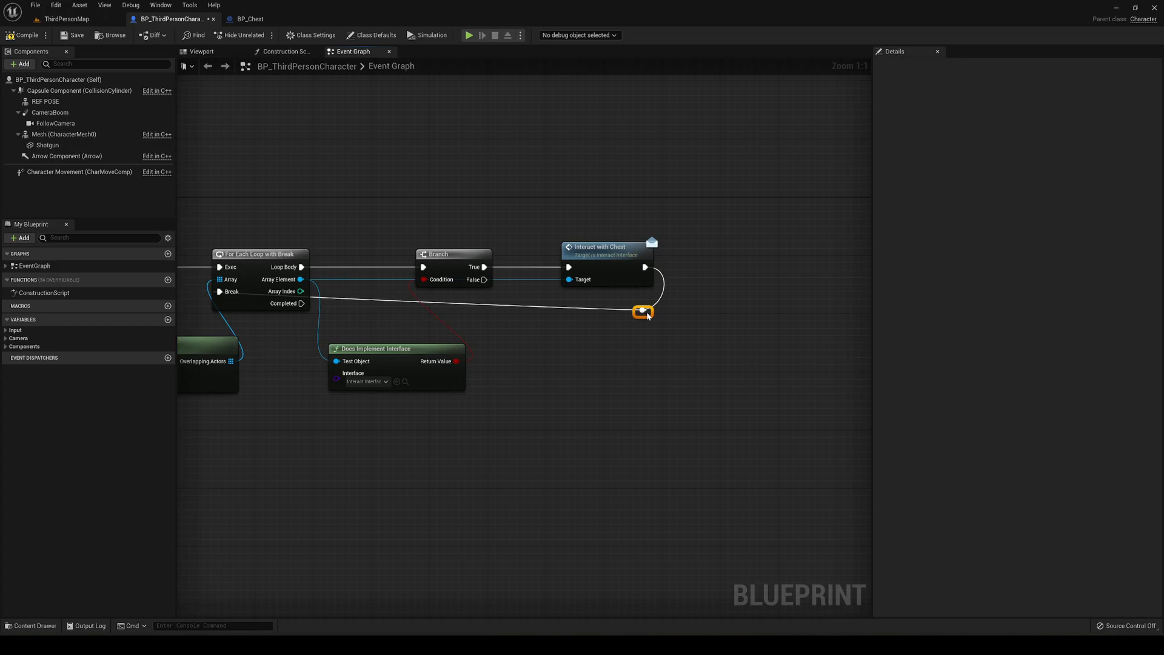
left_click_drag(643, 312, 606, 311)
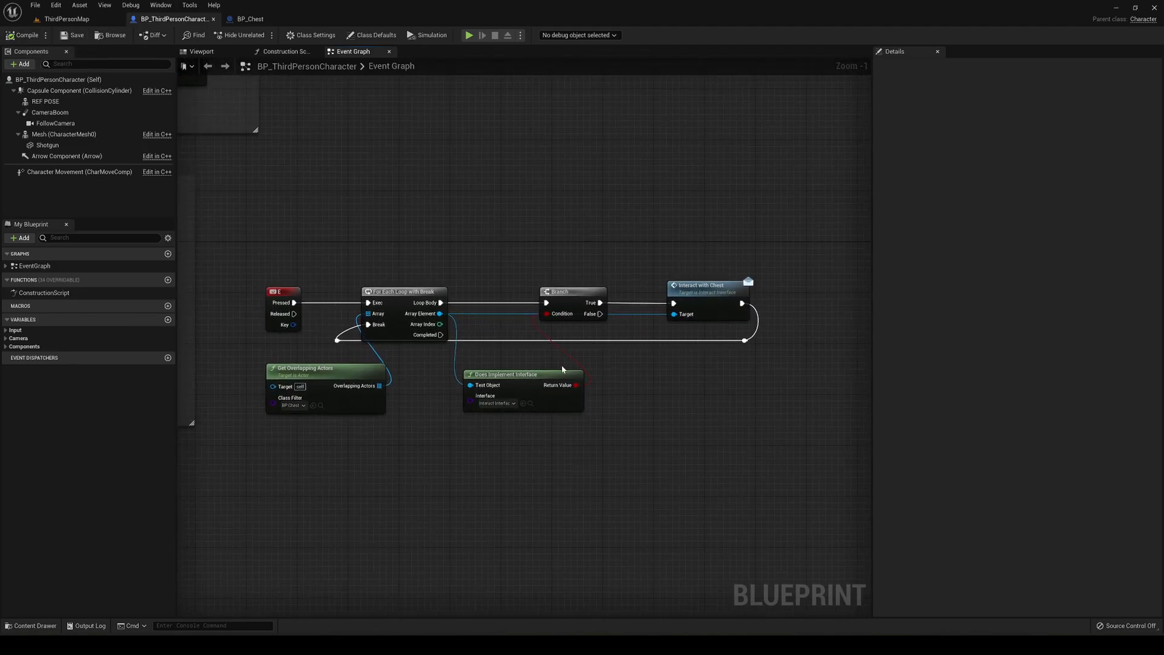
mouse_move(66, 19)
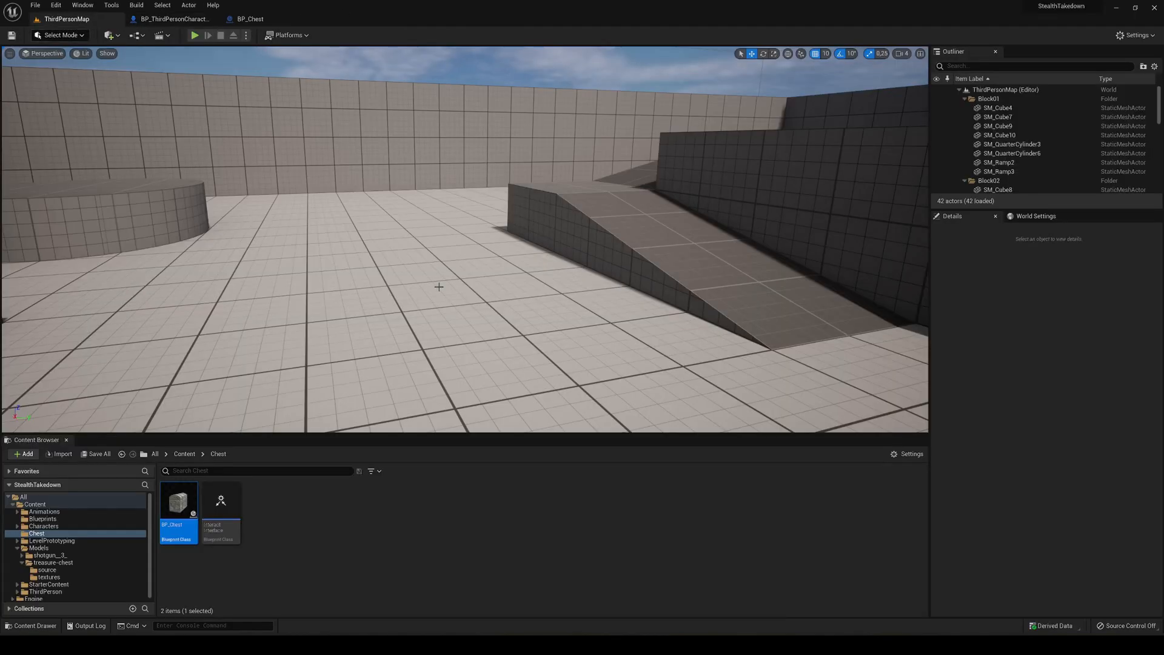
Step: Place BP_Chest in the level, rotate it about -180 in Z, and start Play
left_click_drag(178, 501, 412, 297)
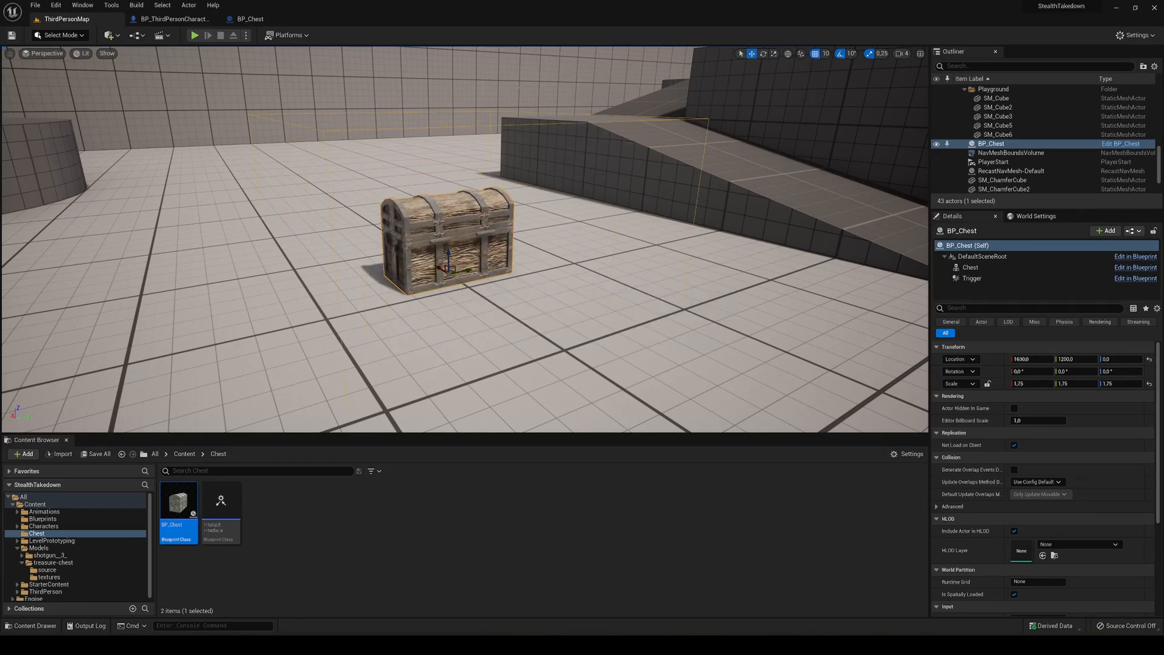
left_click(194, 36)
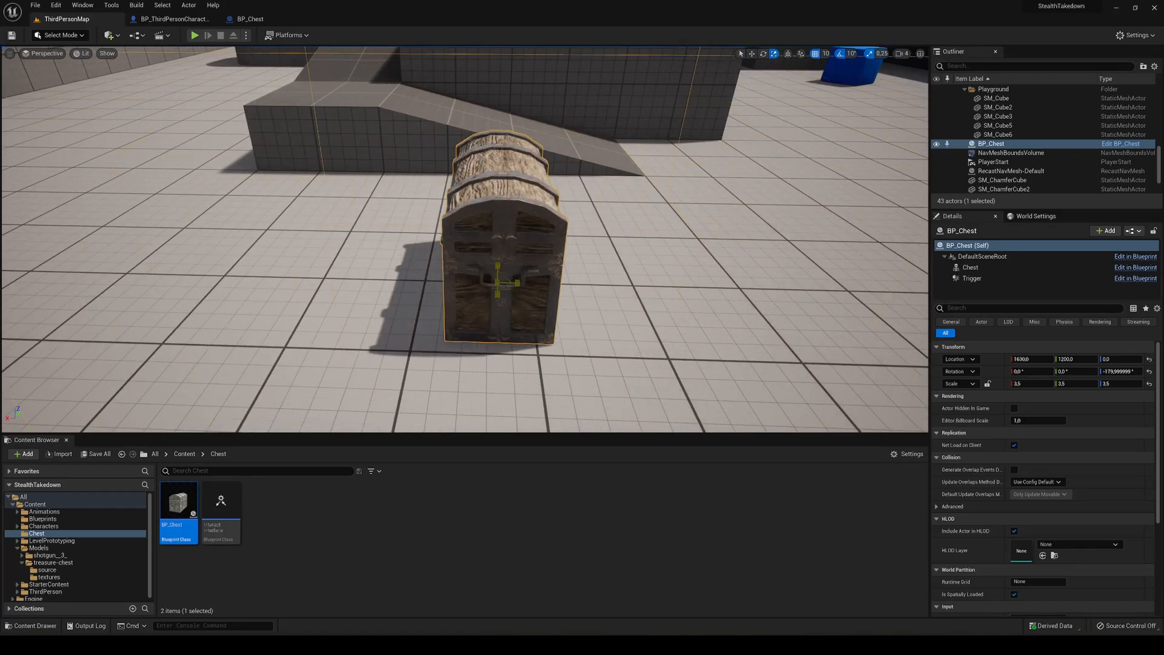
left_click(194, 35)
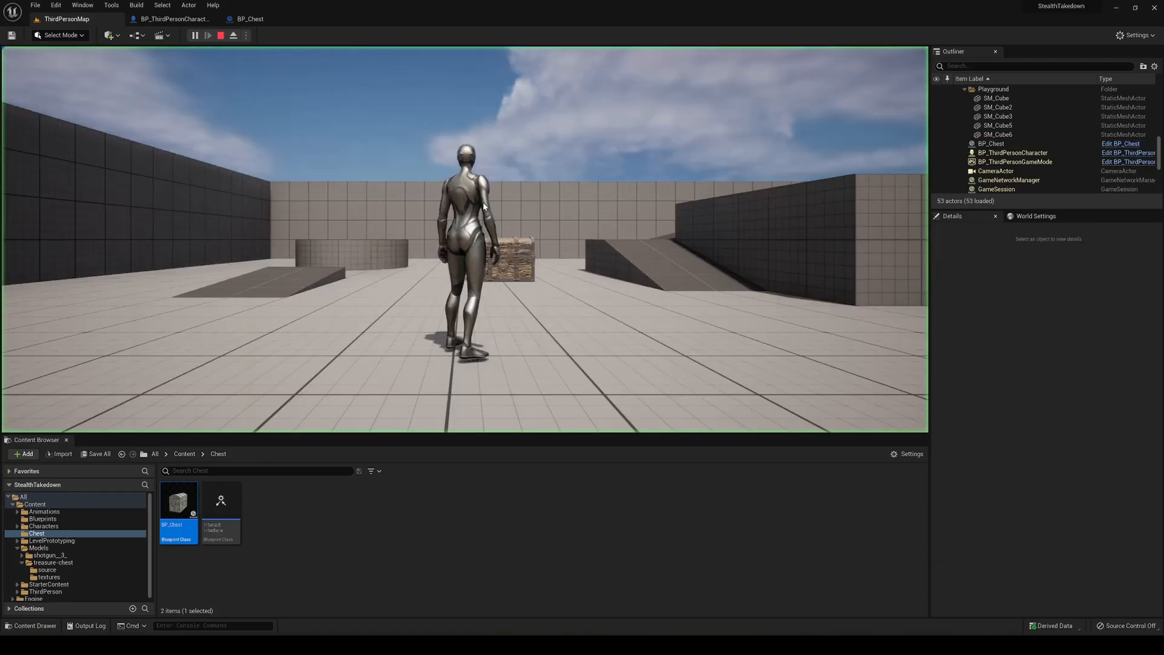
Step: Take control of the character in the play test to approach the chest
left_click(207, 35)
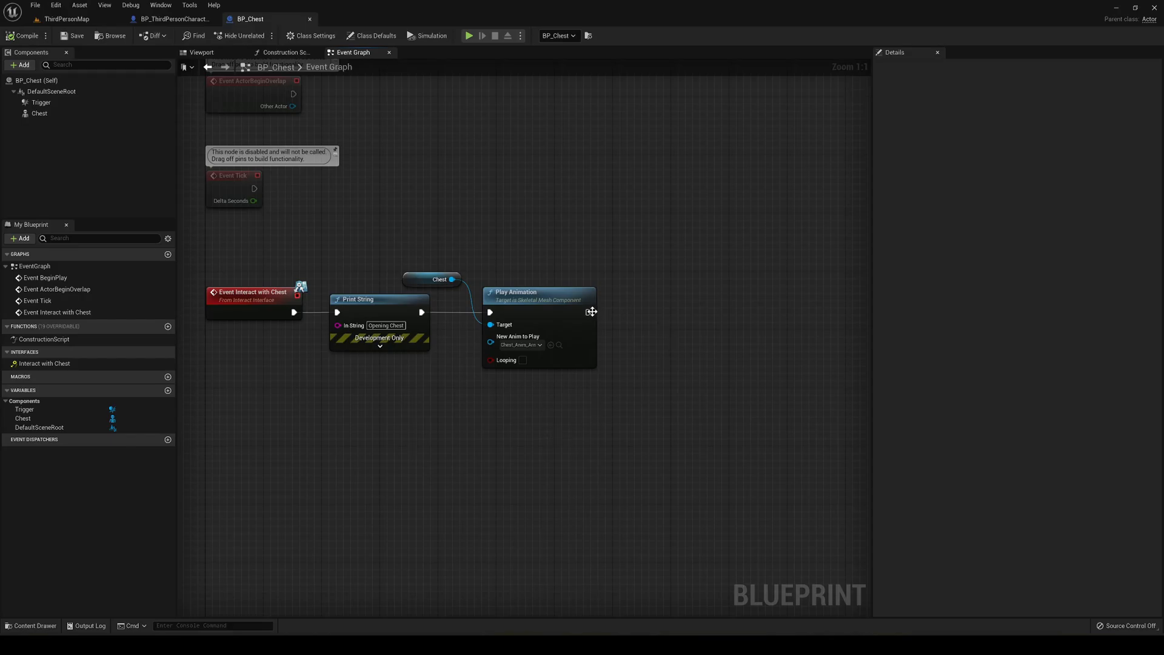
Step: Review BP_Chest's Interact with Chest nodes, then return to the ThirdPersonMap level
left_click_drag(589, 312, 654, 312)
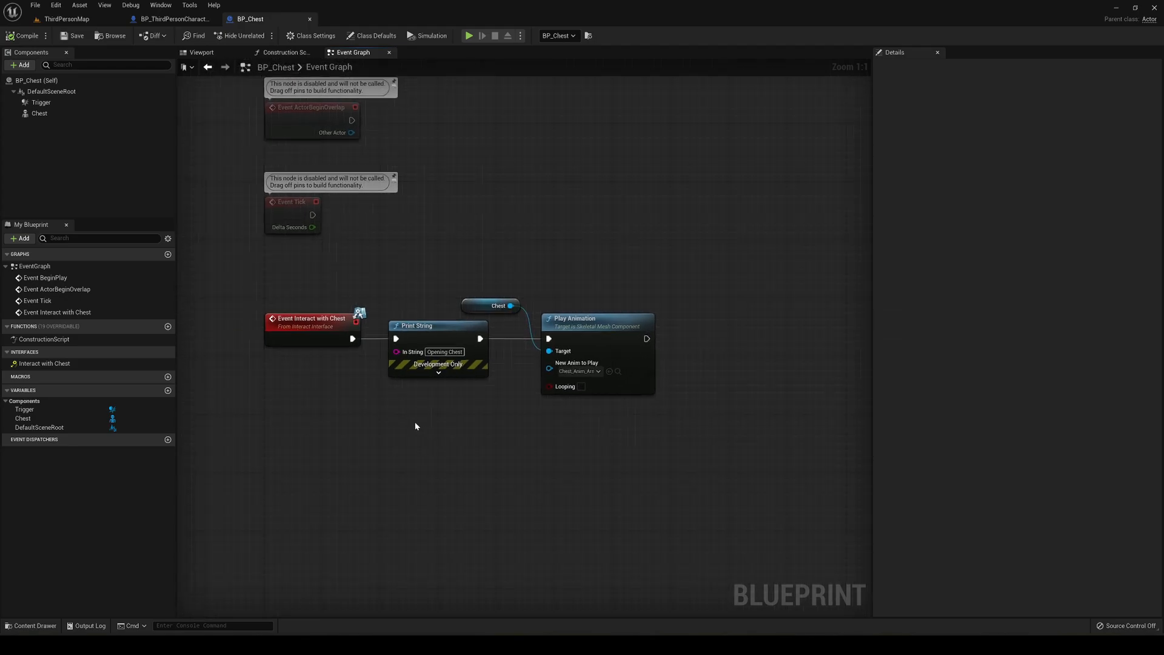
mouse_move(405, 180)
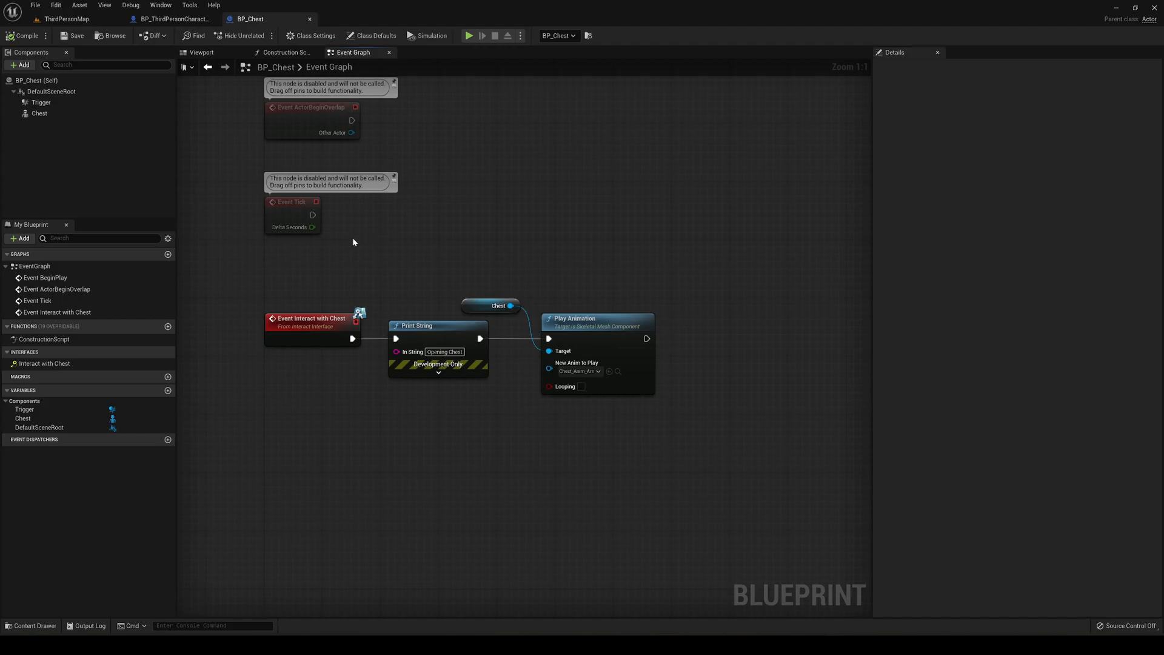
left_click(65, 18)
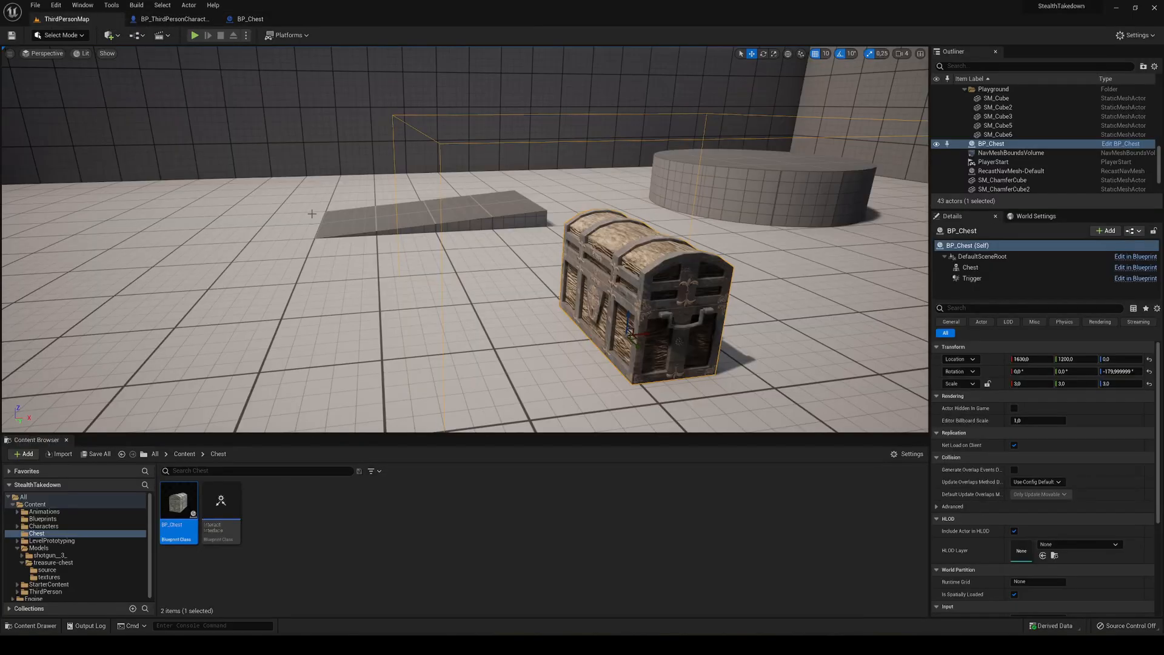